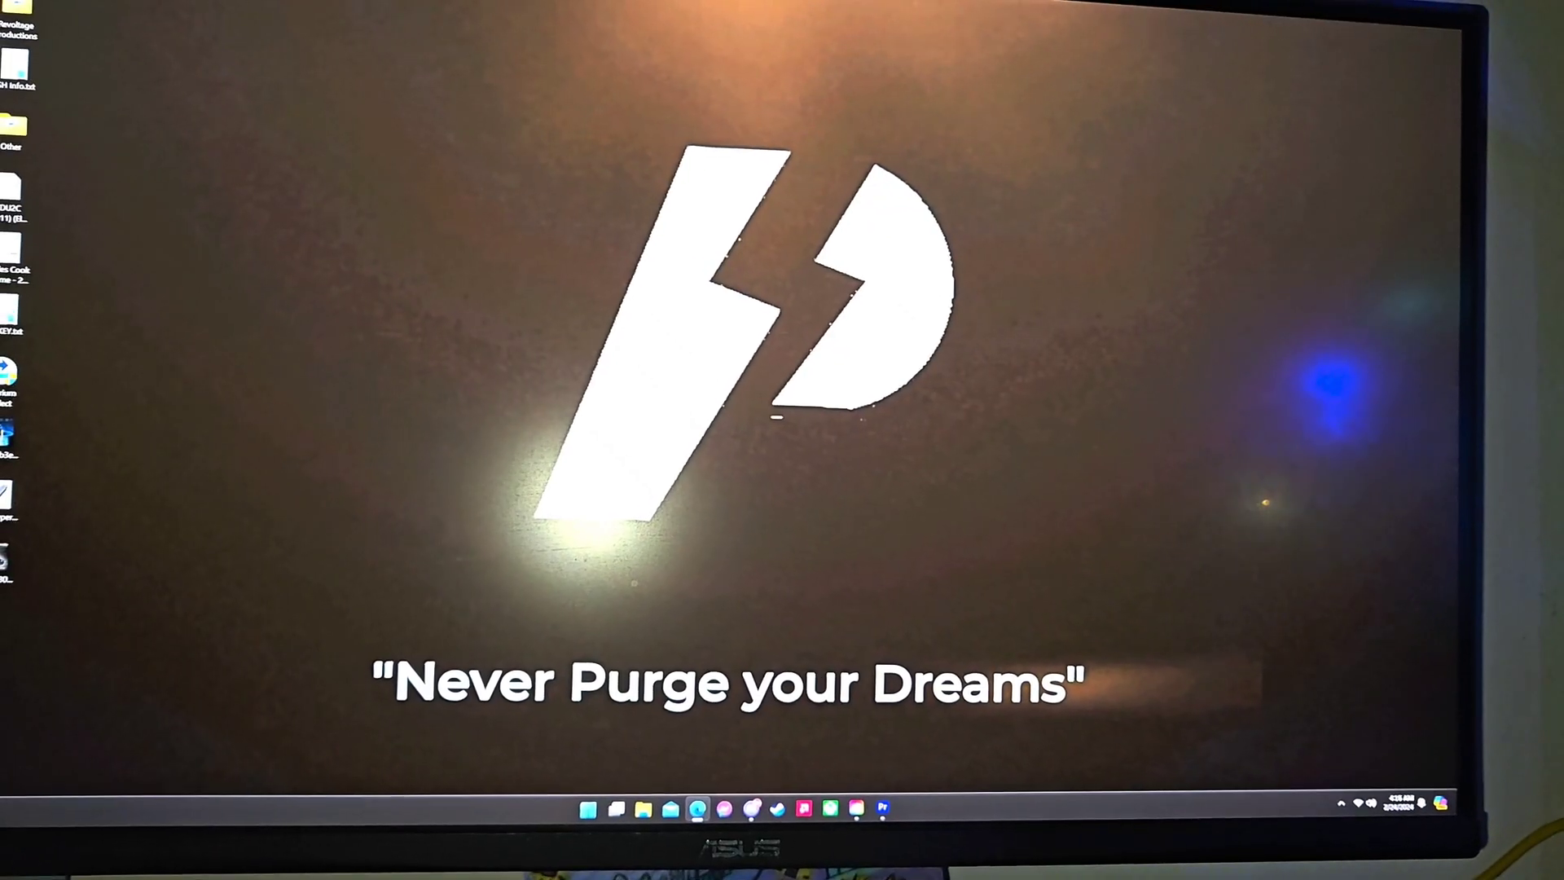
Search the Start menu for 'cmd' to bring up Command Prompt
click(699, 830)
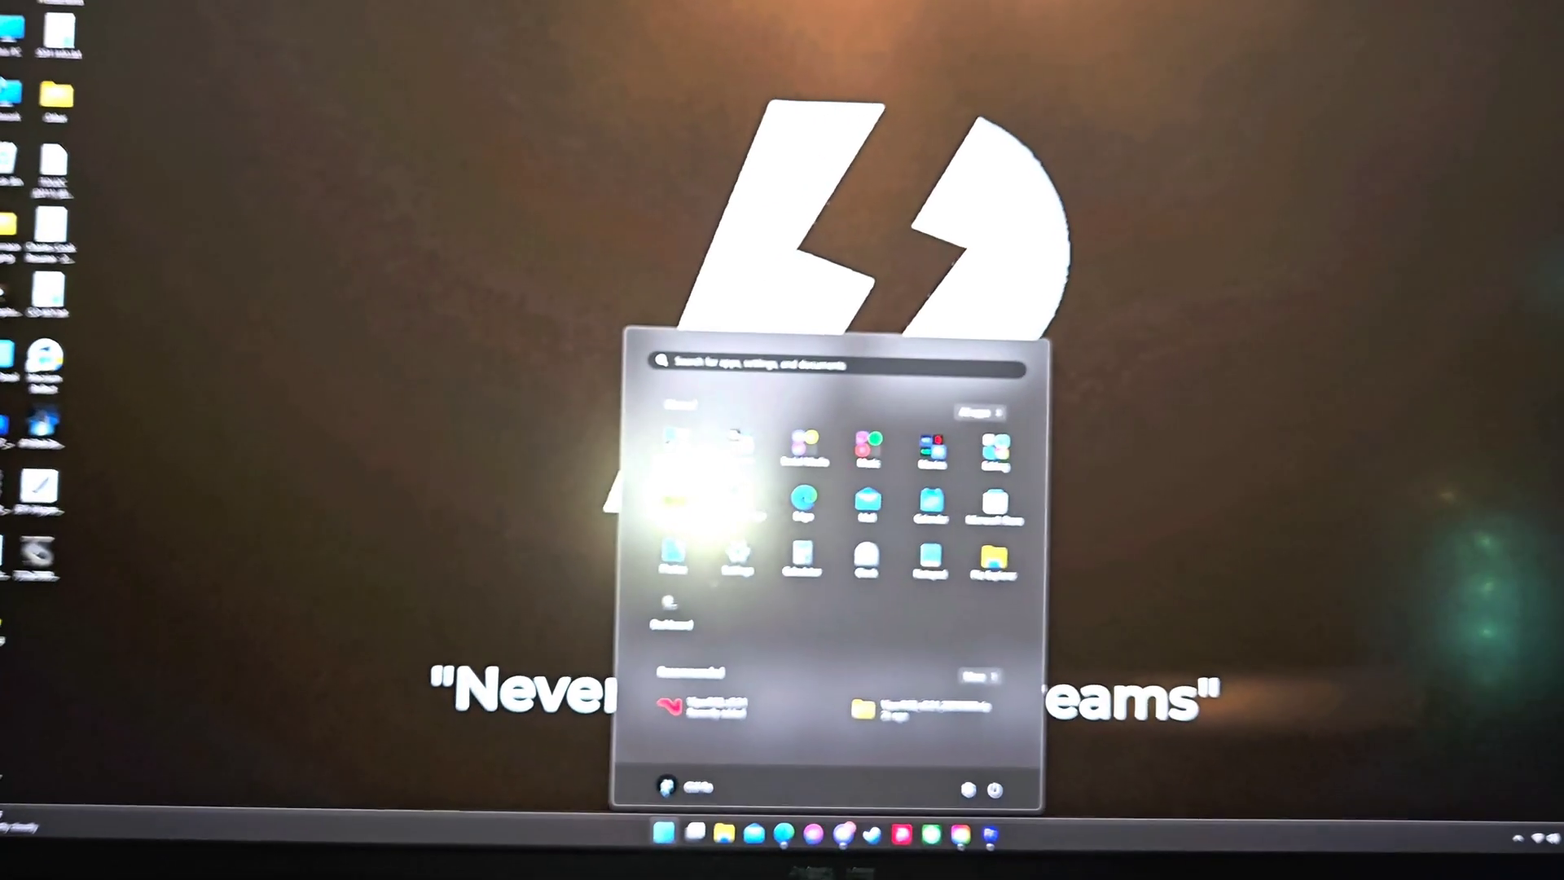
text(call of Duty®)
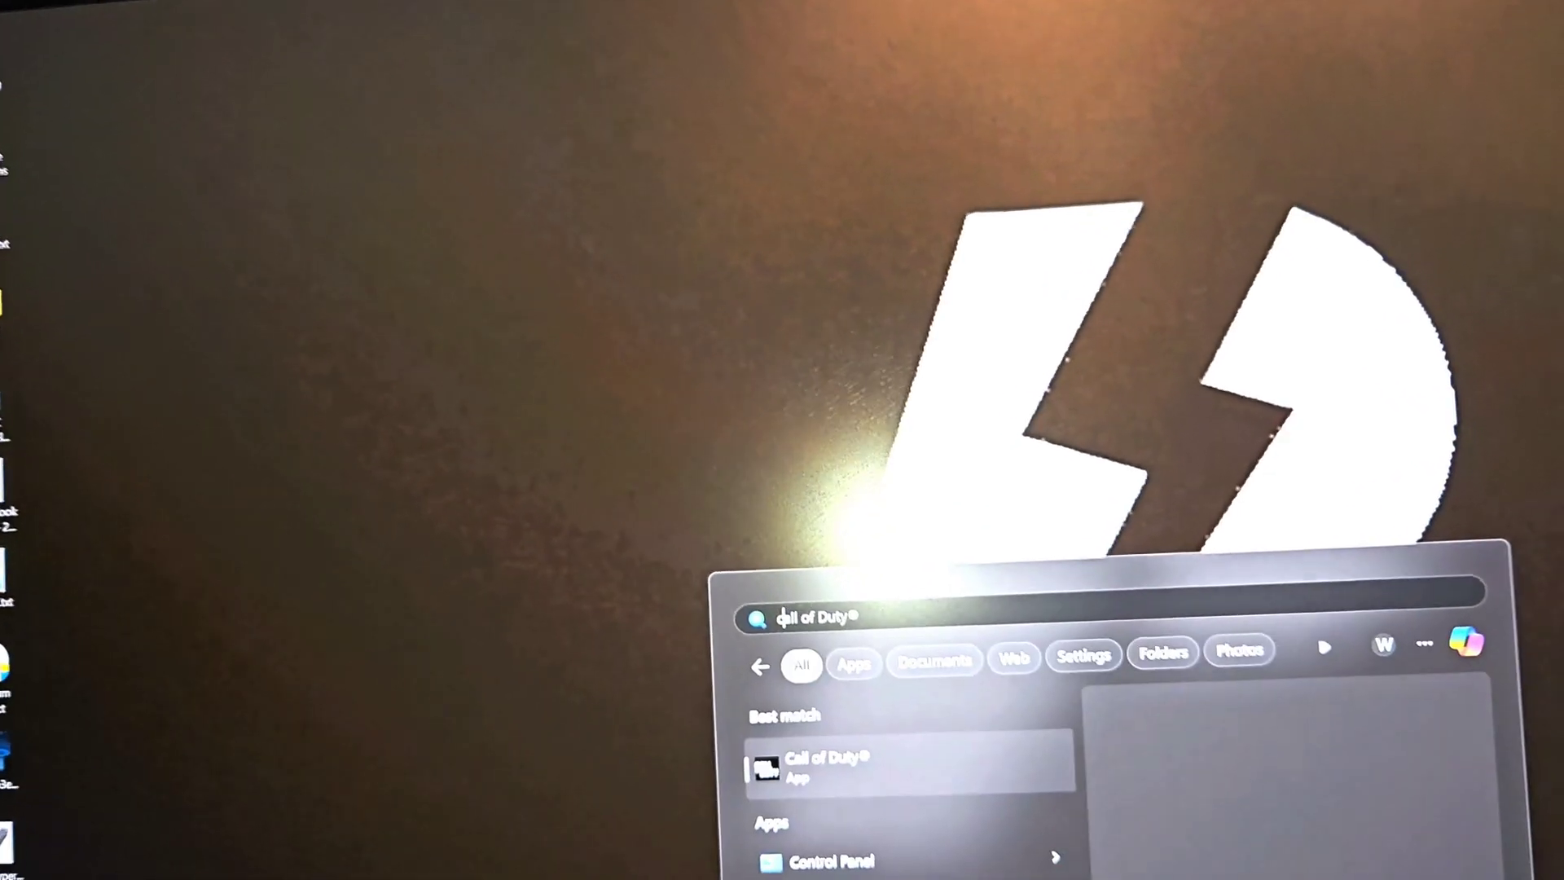
text(cmd)
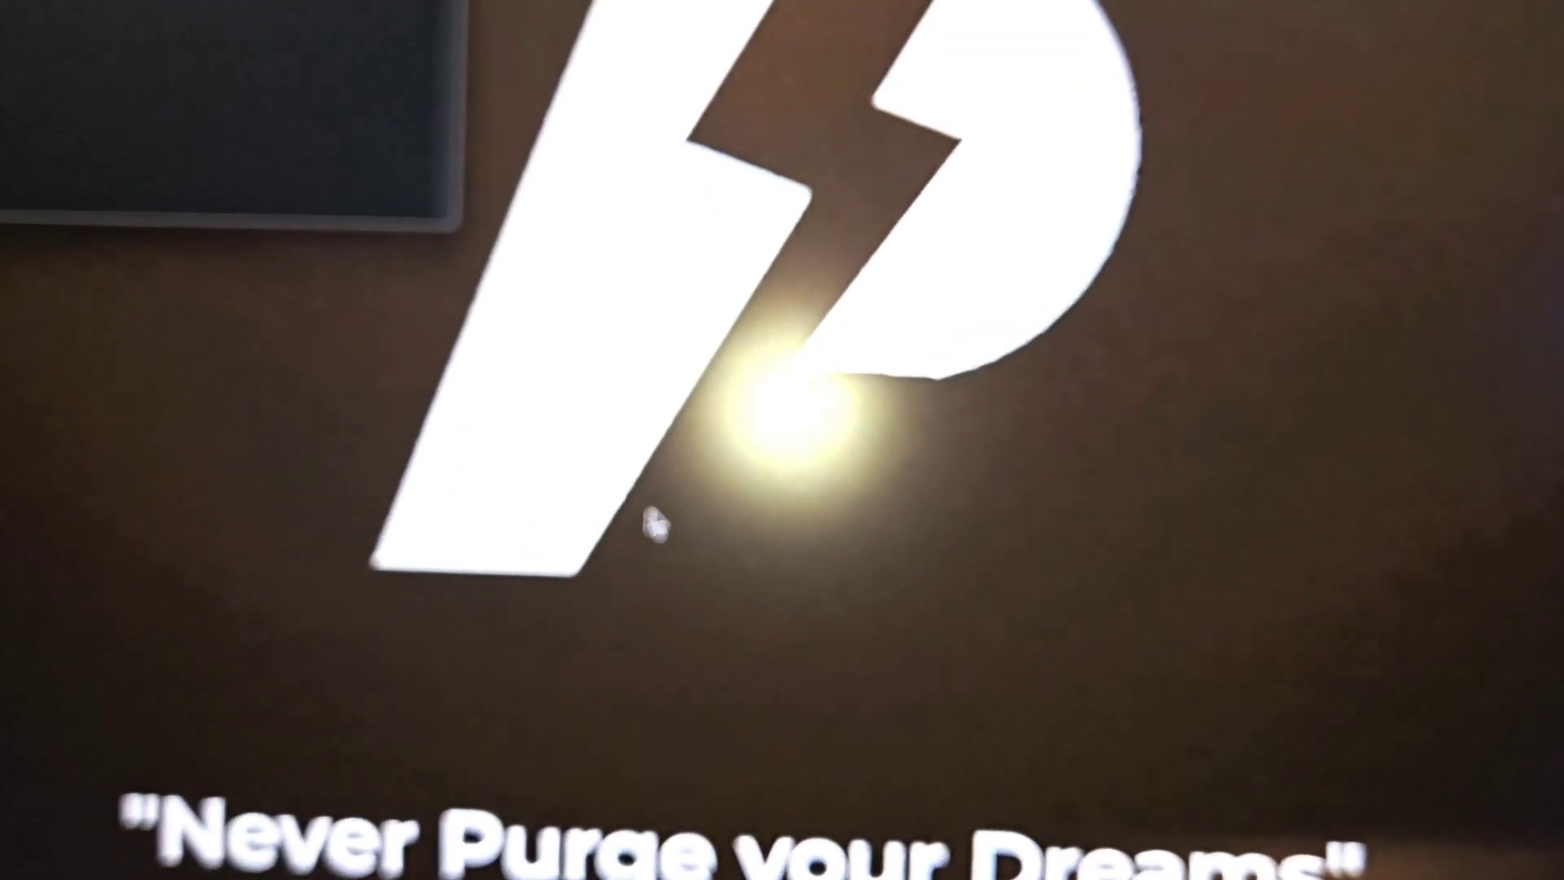
Enter 'diskpart' at the prompt and begin the 'list disk' command
text(diskp)
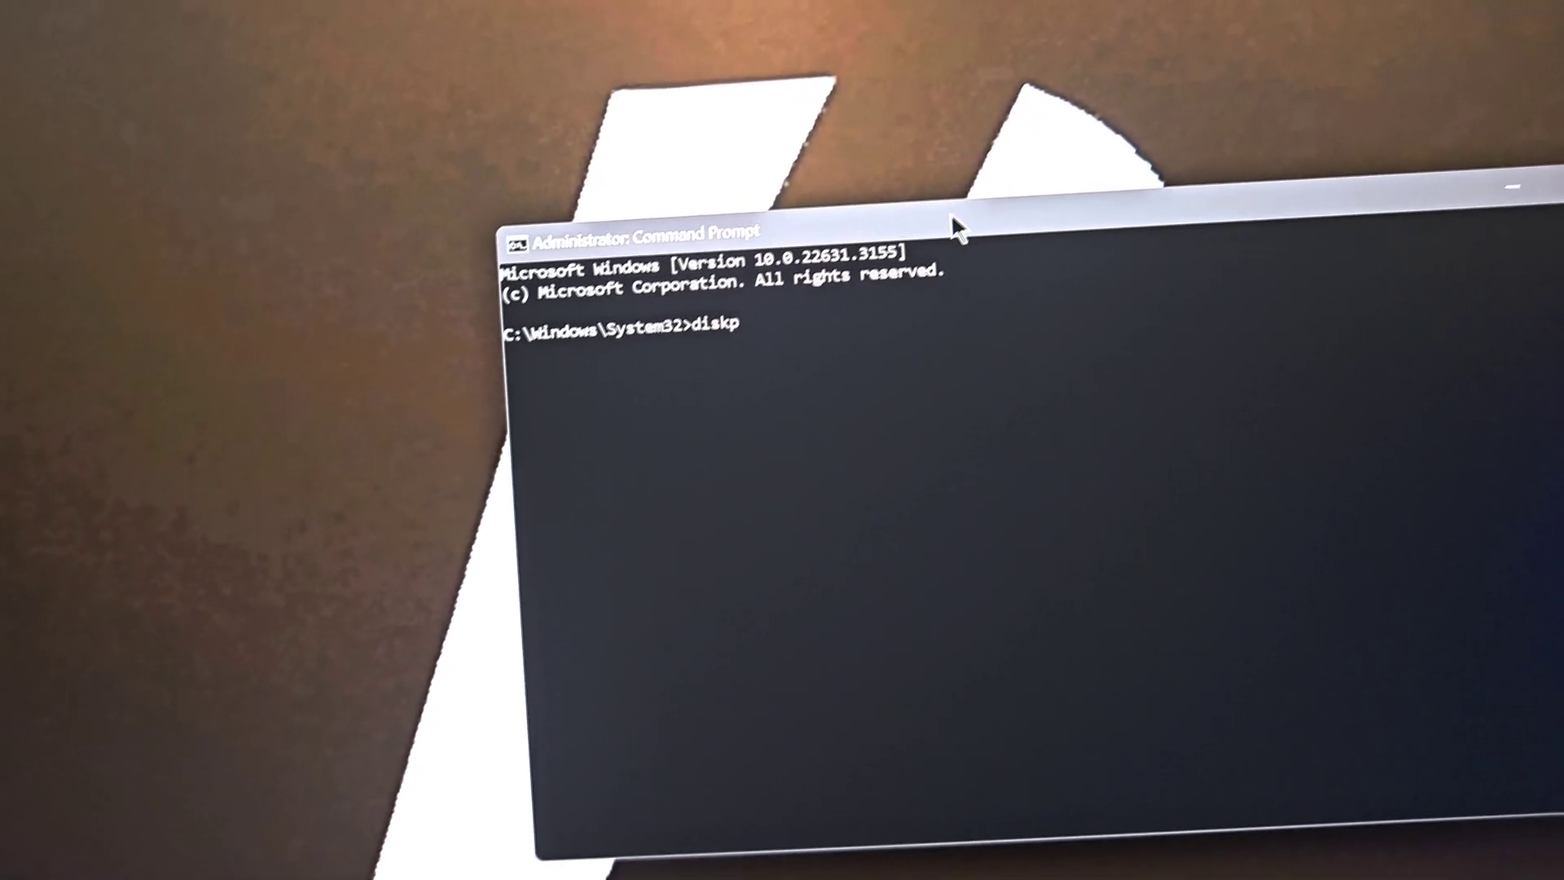
text(art)
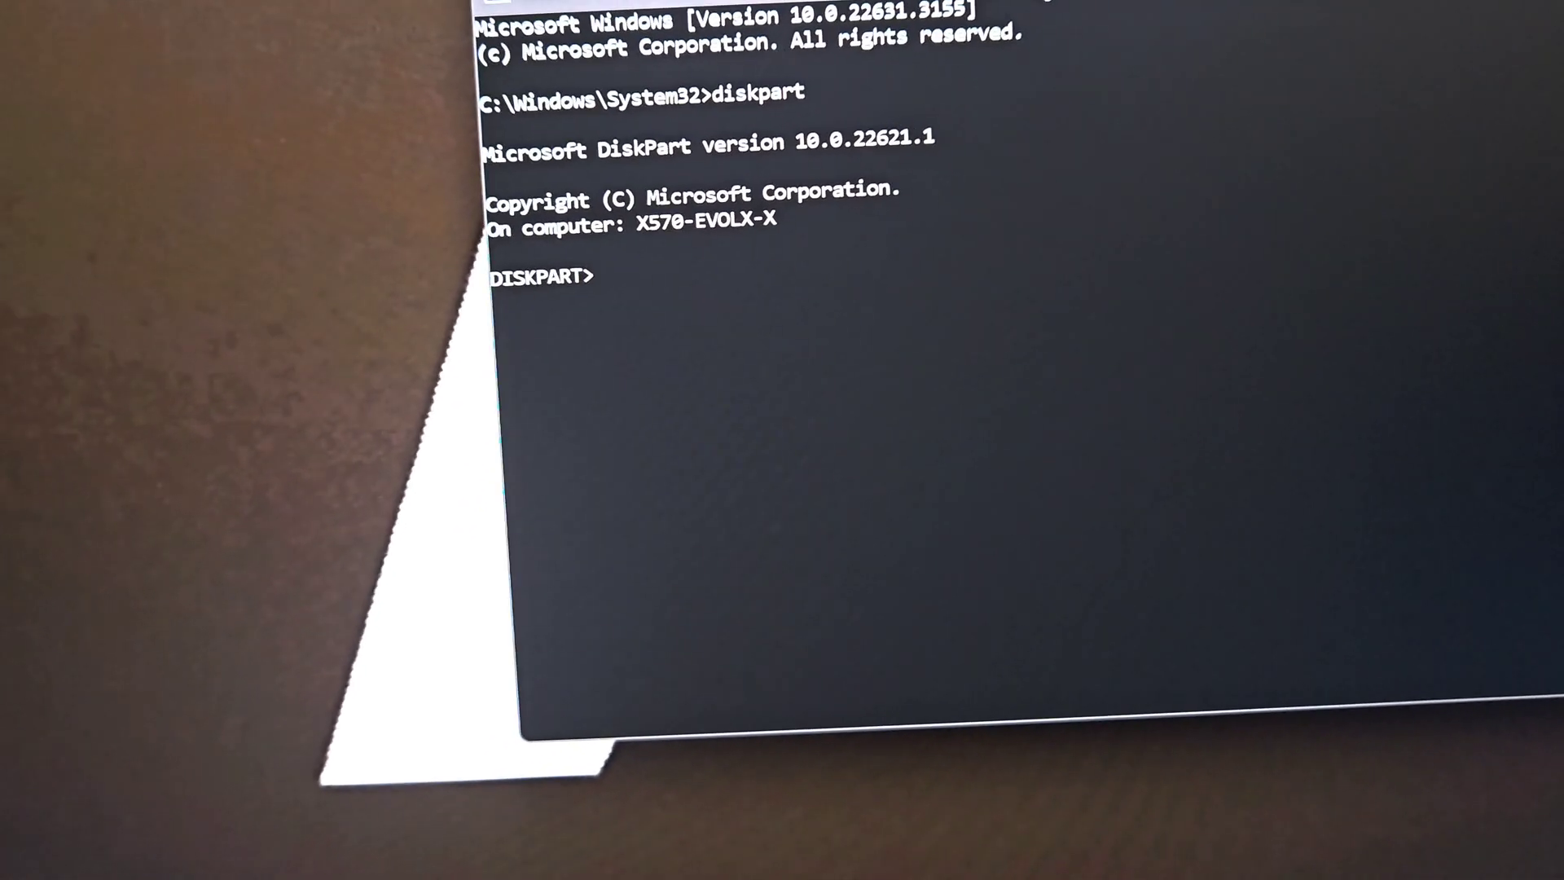
text(lis)
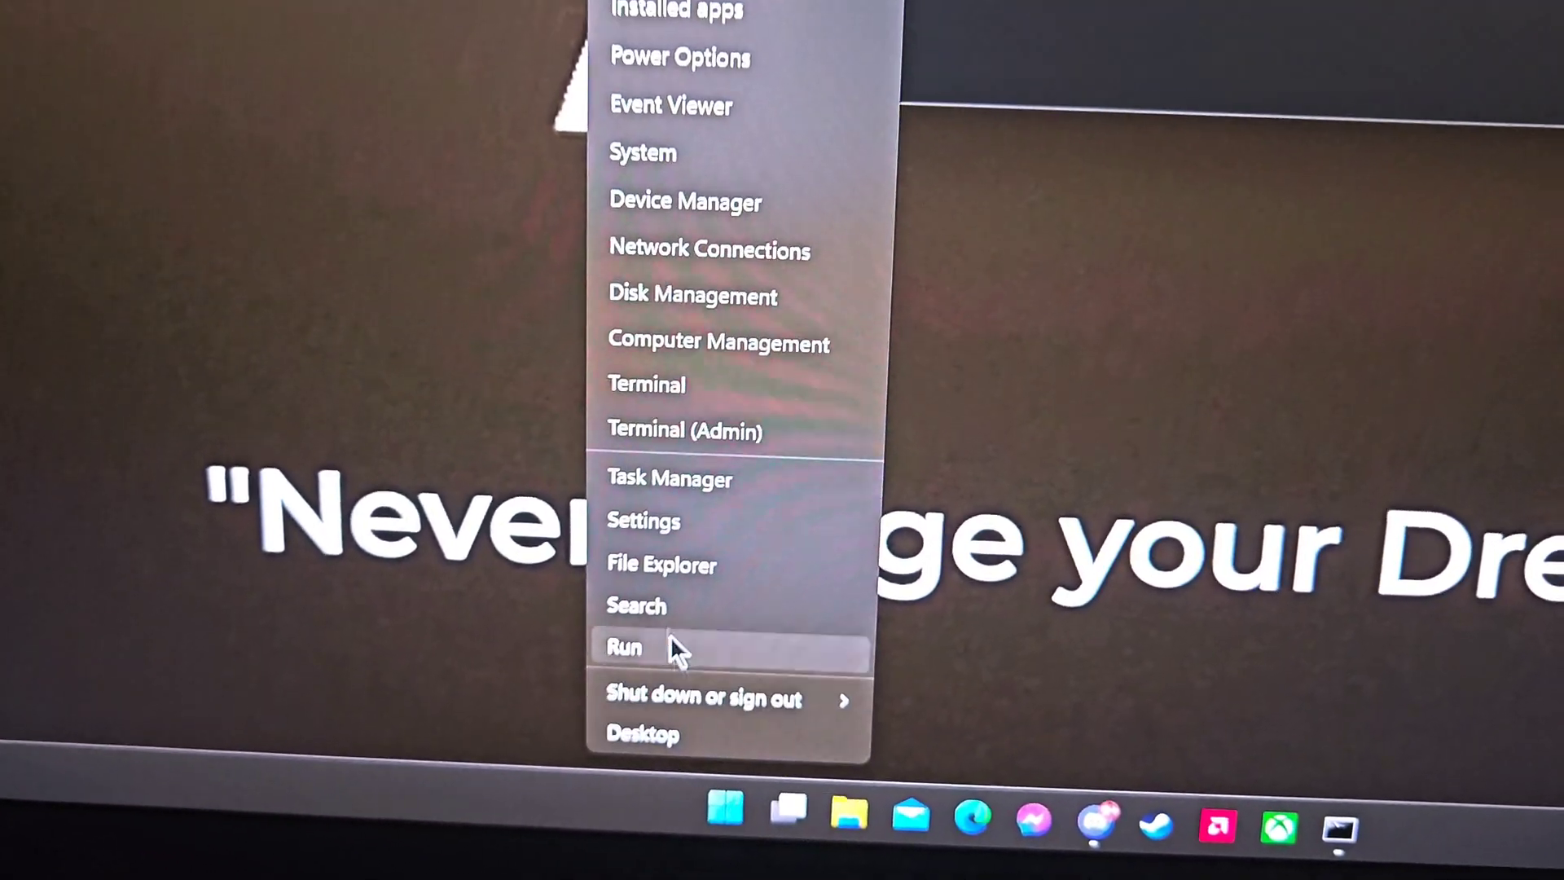
Open Disk Management and scroll the volumes to find the 28.91 GB RAW drive
click(622, 646)
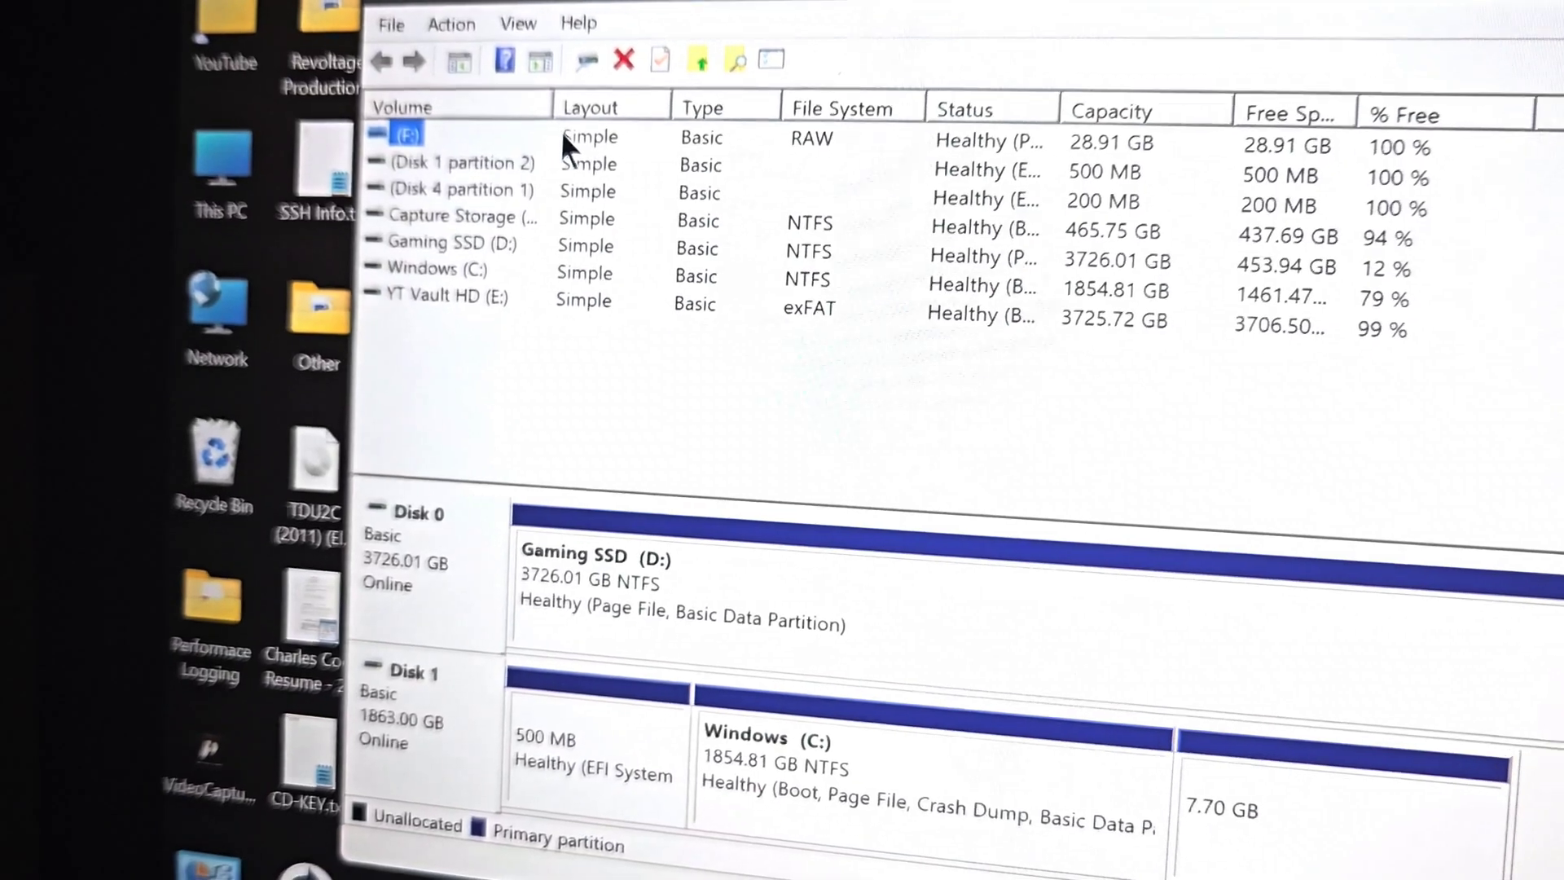
scroll(down, 3)
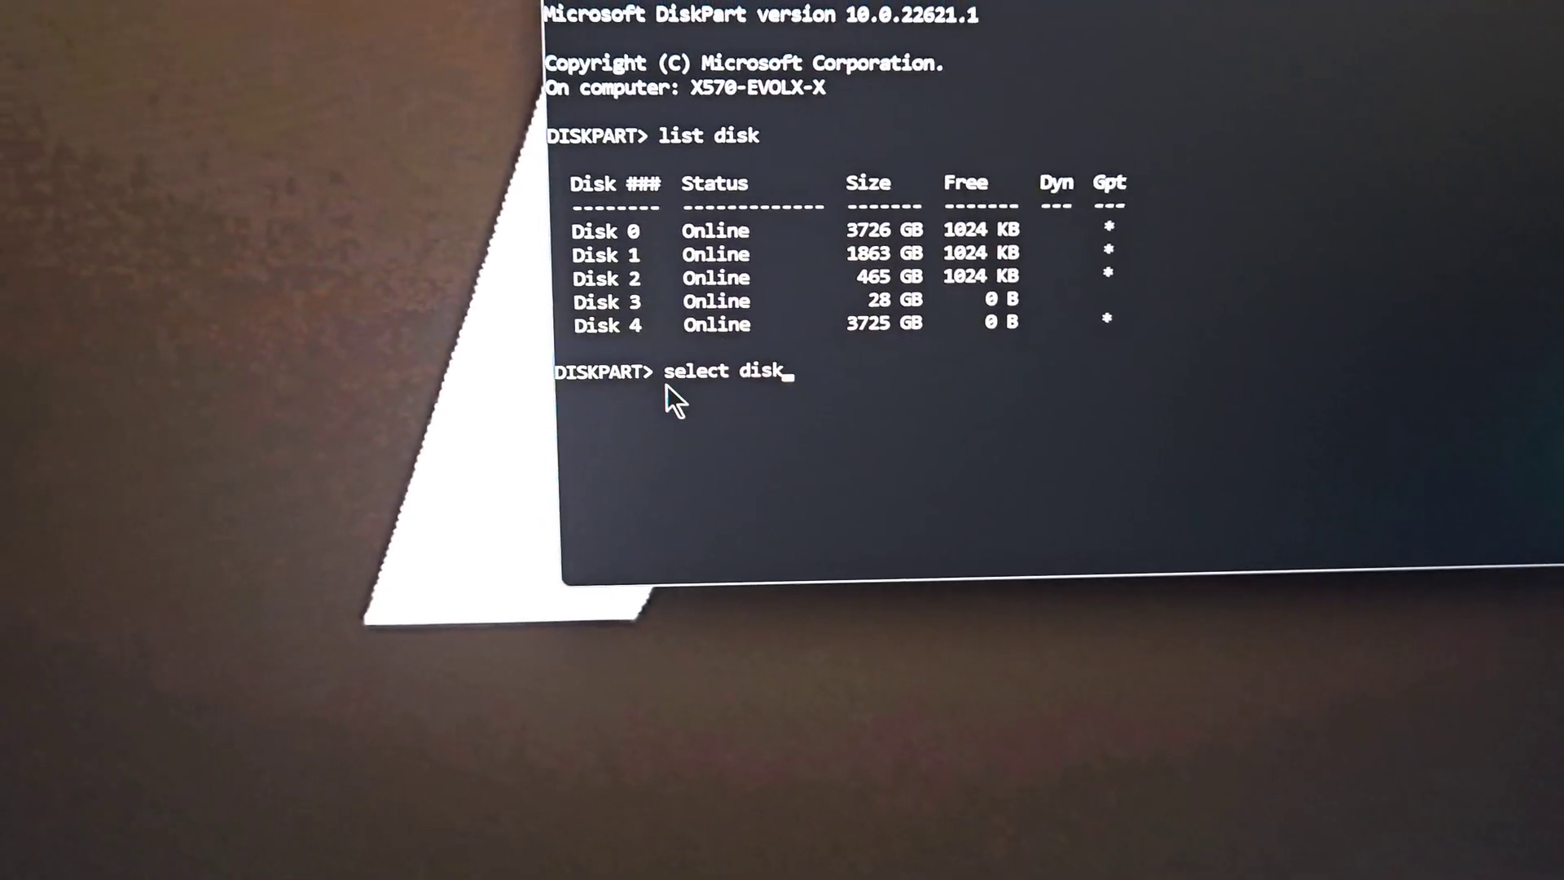
Select disk 3, list disks again, clean it, and exit DiskPart
text(3)
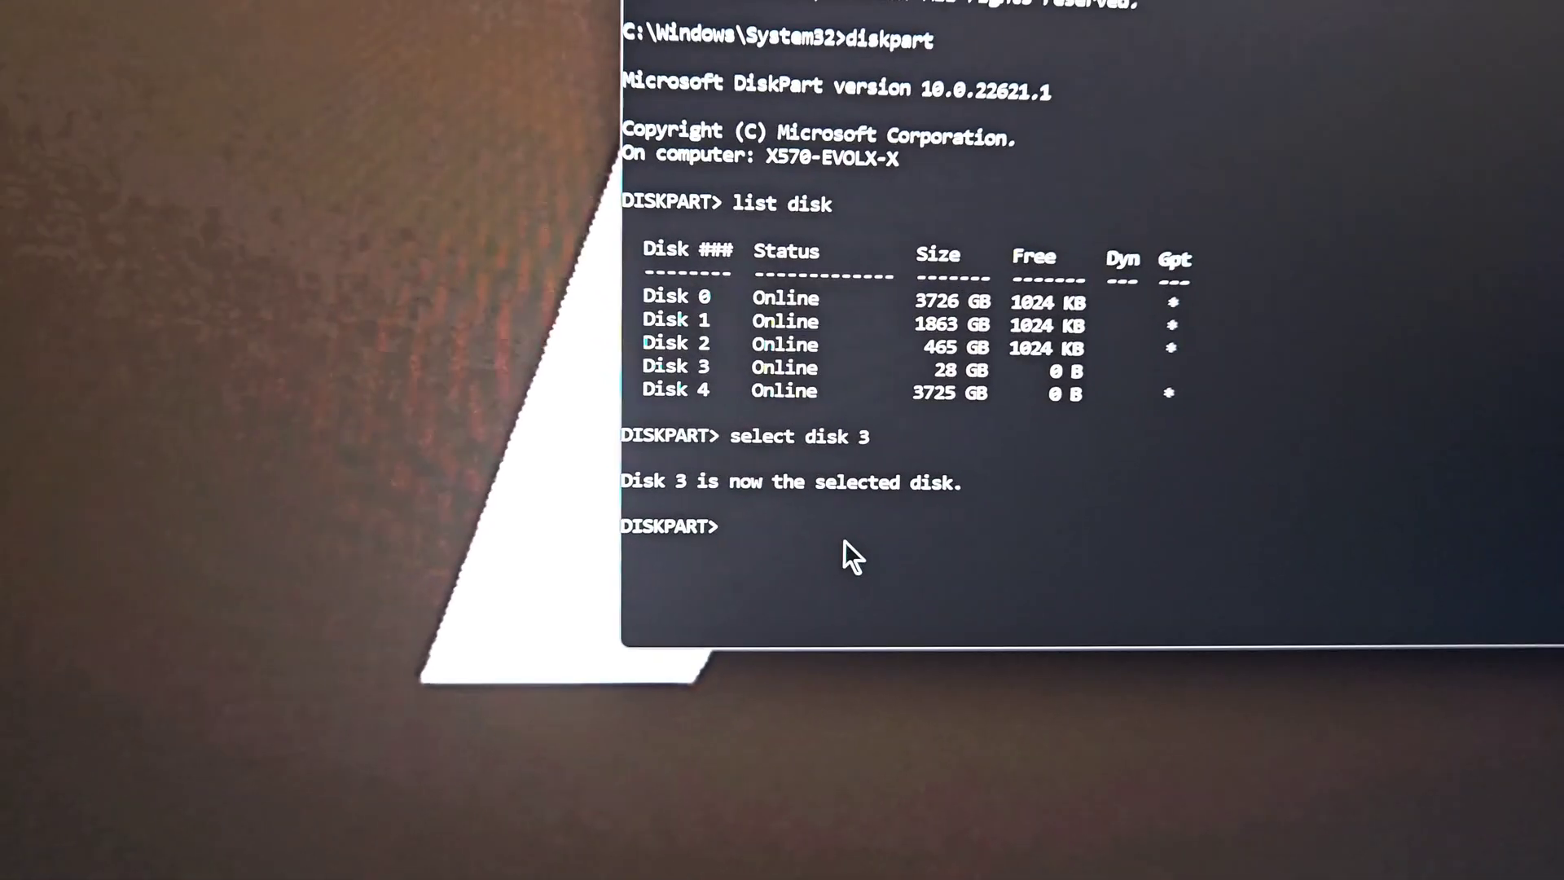
text(list disk)
text(clean)
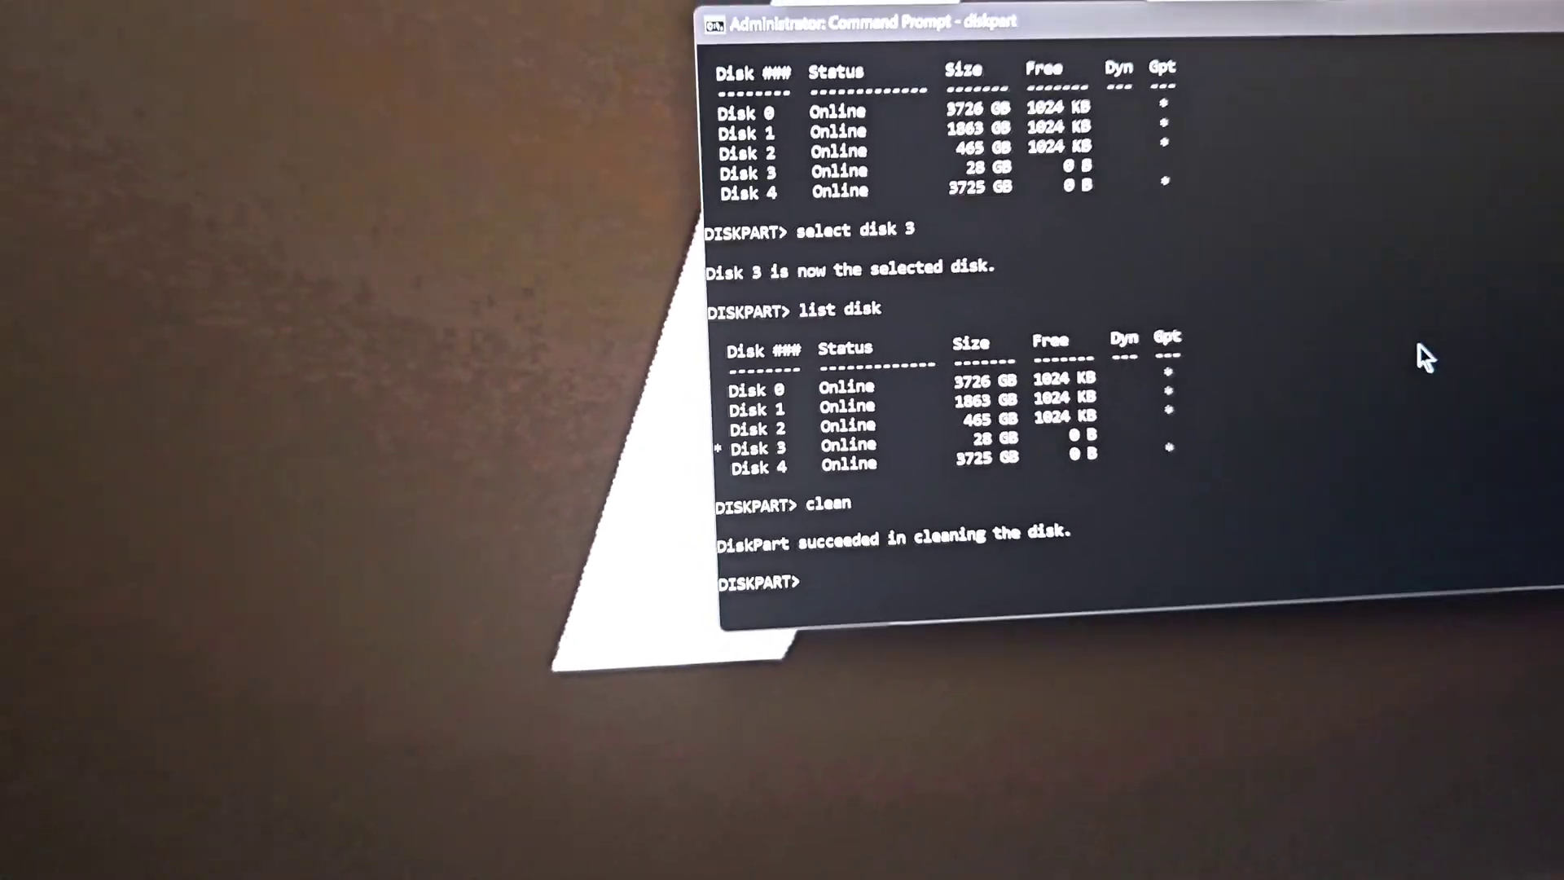
text(exit)
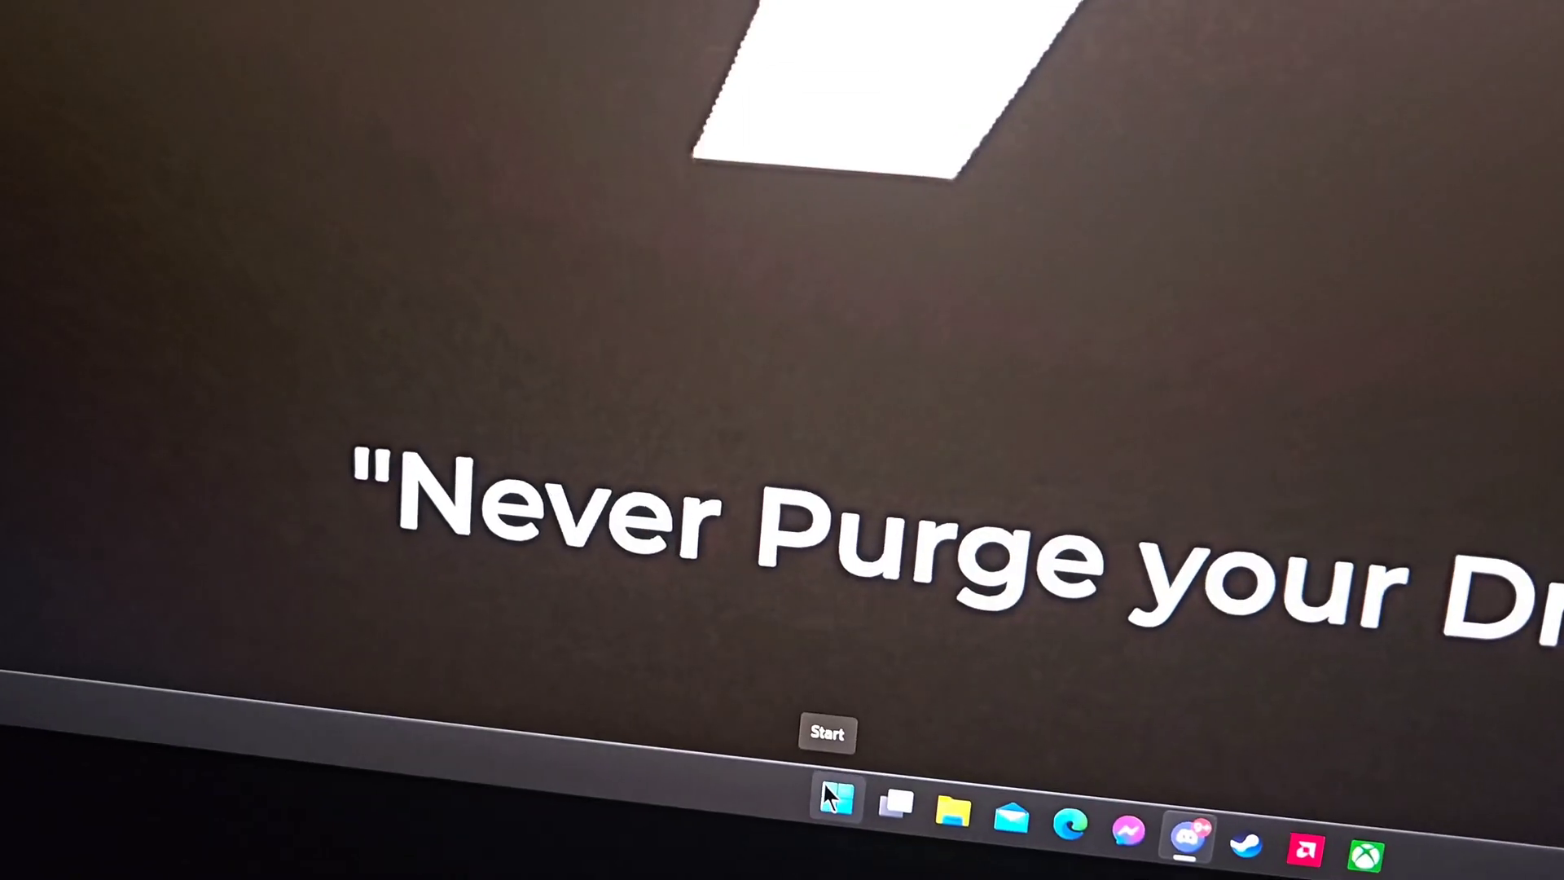
Reopen Disk Management from the Start context menu and scroll to the unallocated disk
right_click(836, 795)
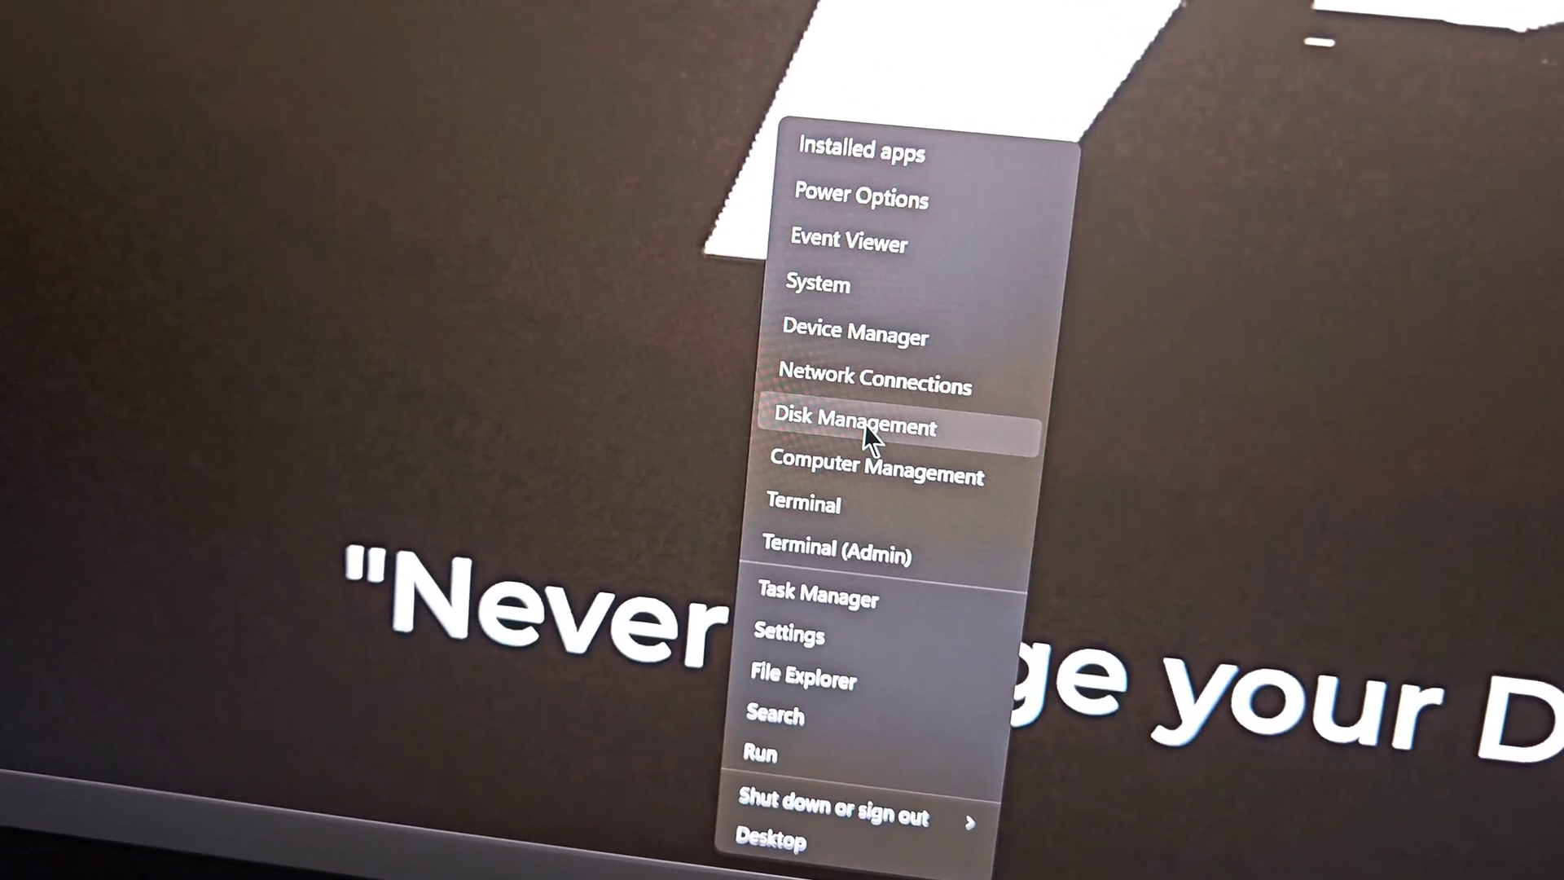
click(853, 427)
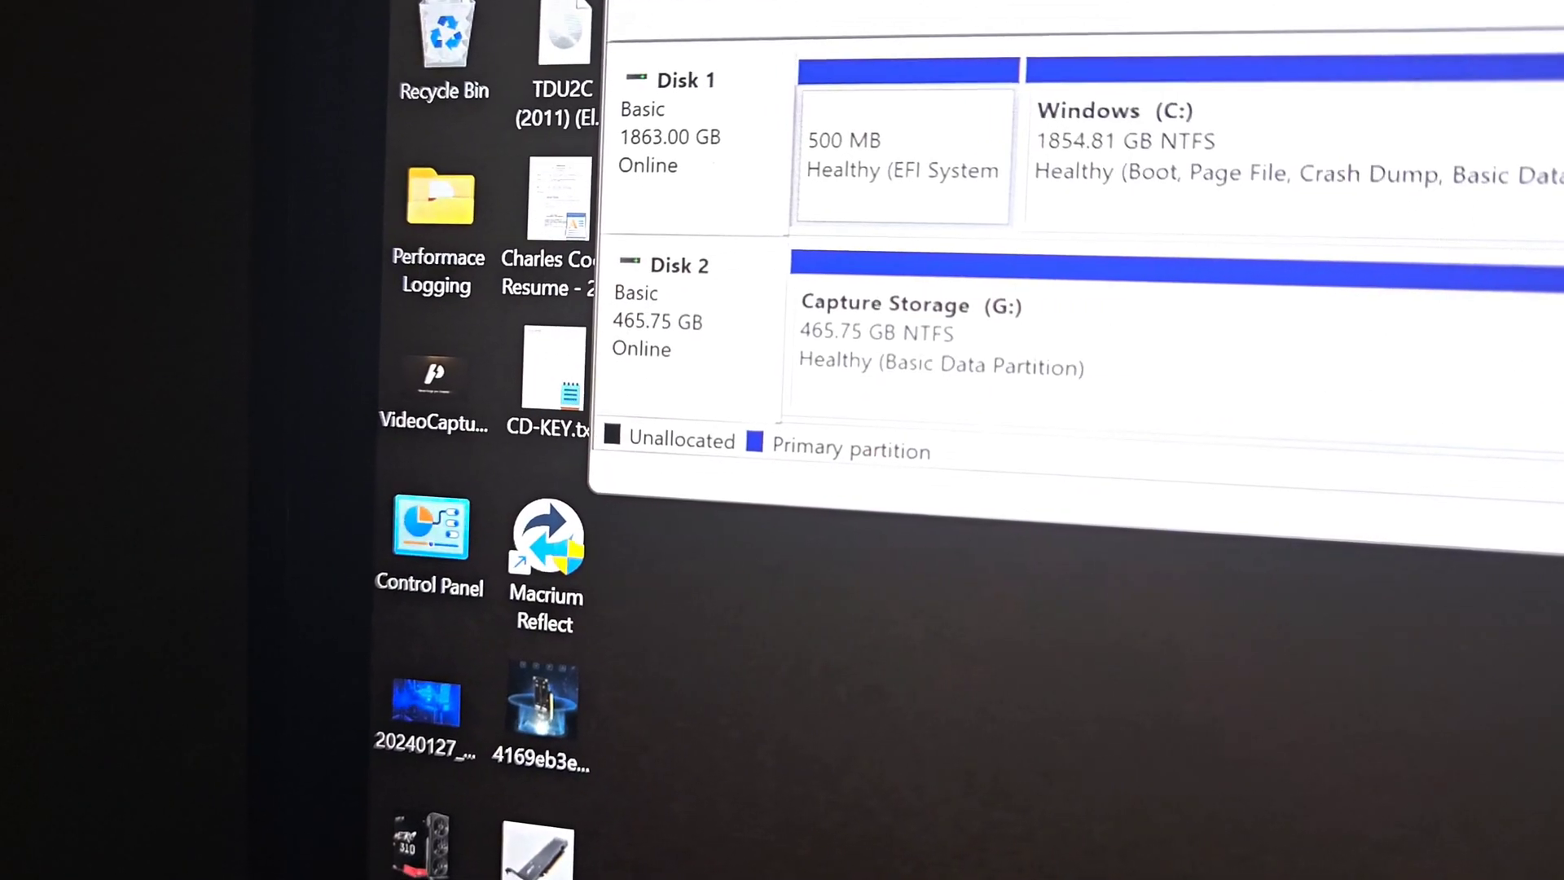
scroll(down, 3)
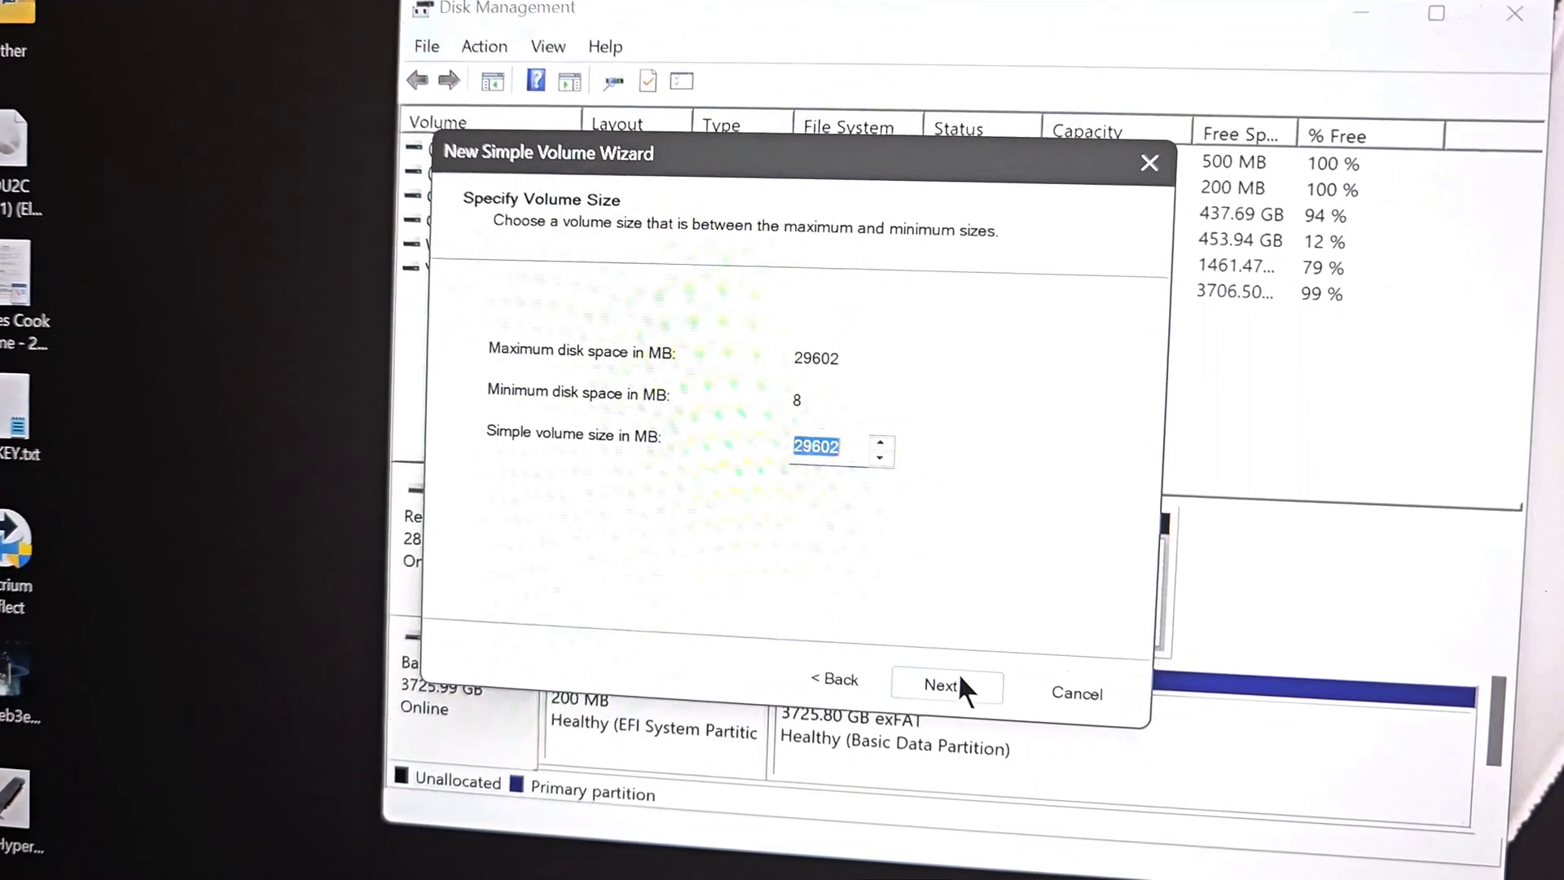
Accept 29602 MB and letter H, label it 'Media Transfer Drive' with NTFS, and finish
click(938, 686)
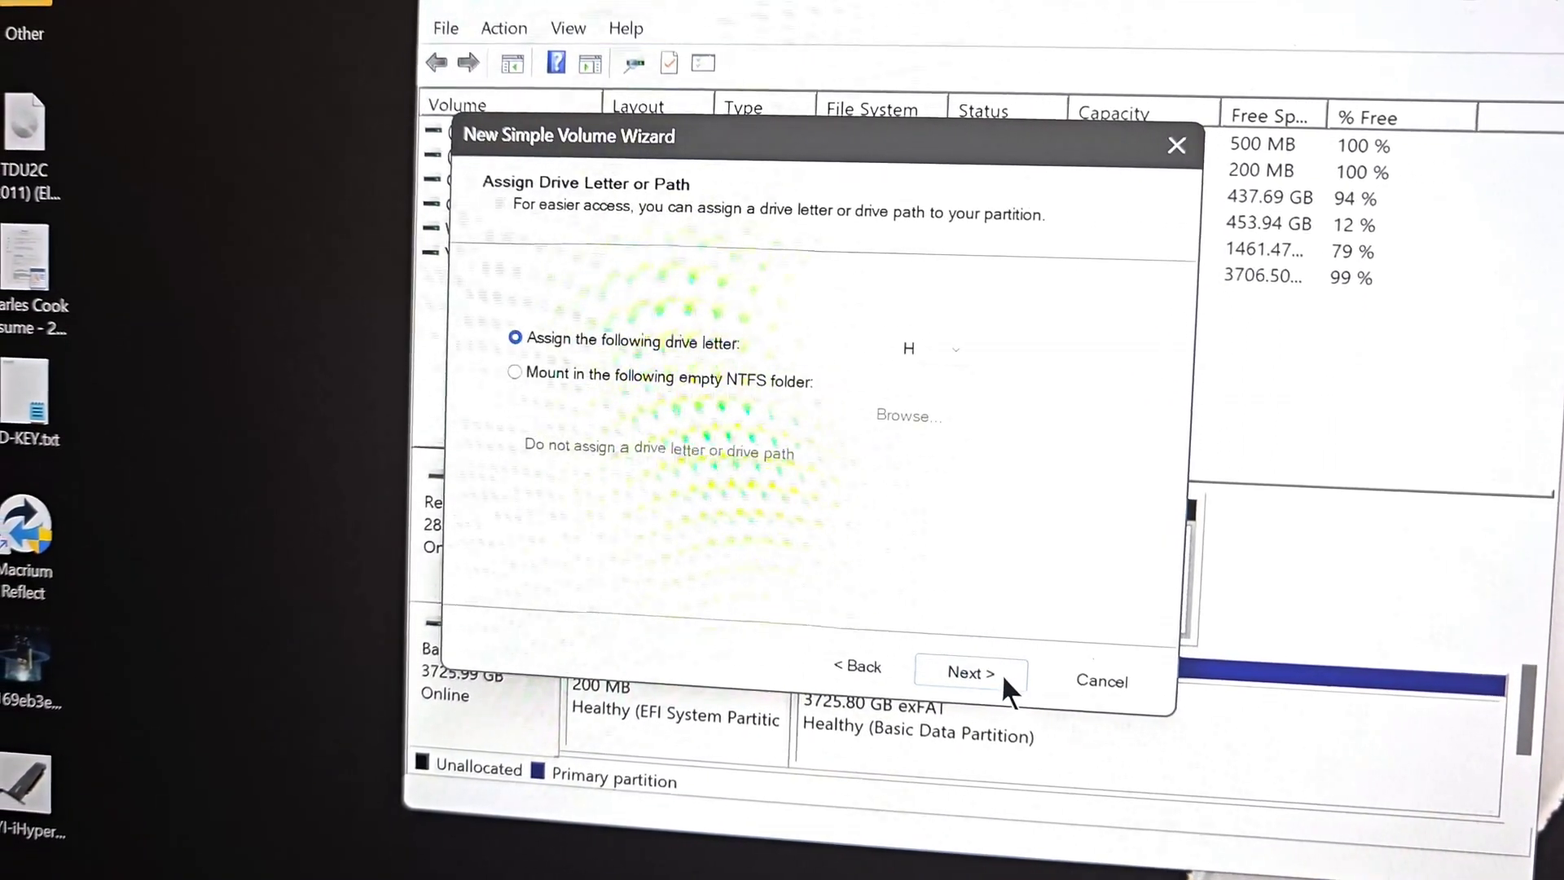
click(969, 672)
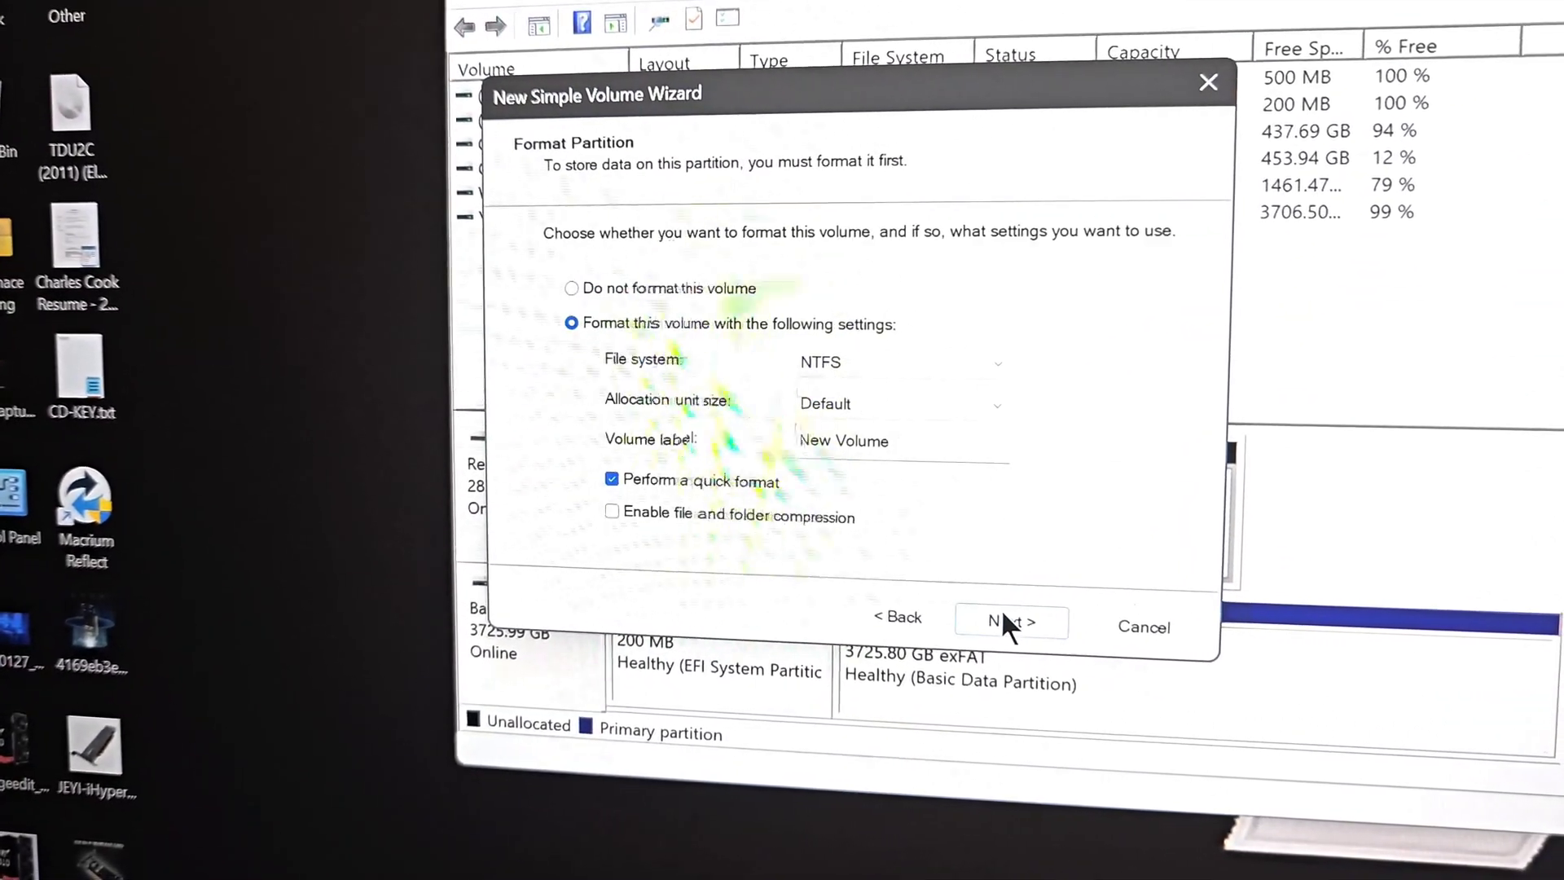
text(Media Transfer Drive)
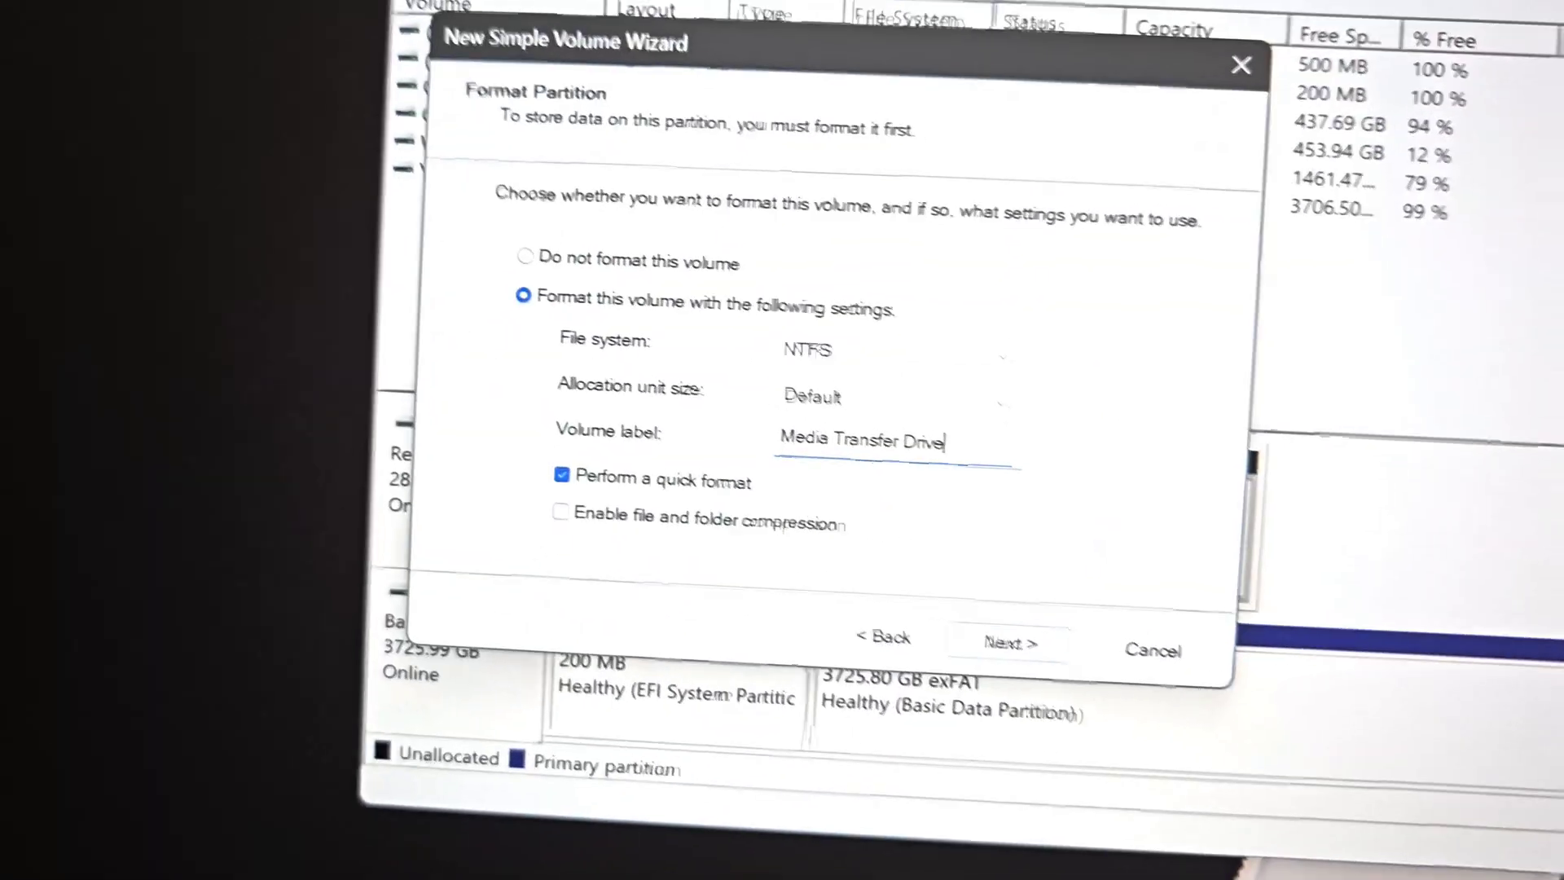
click(1008, 640)
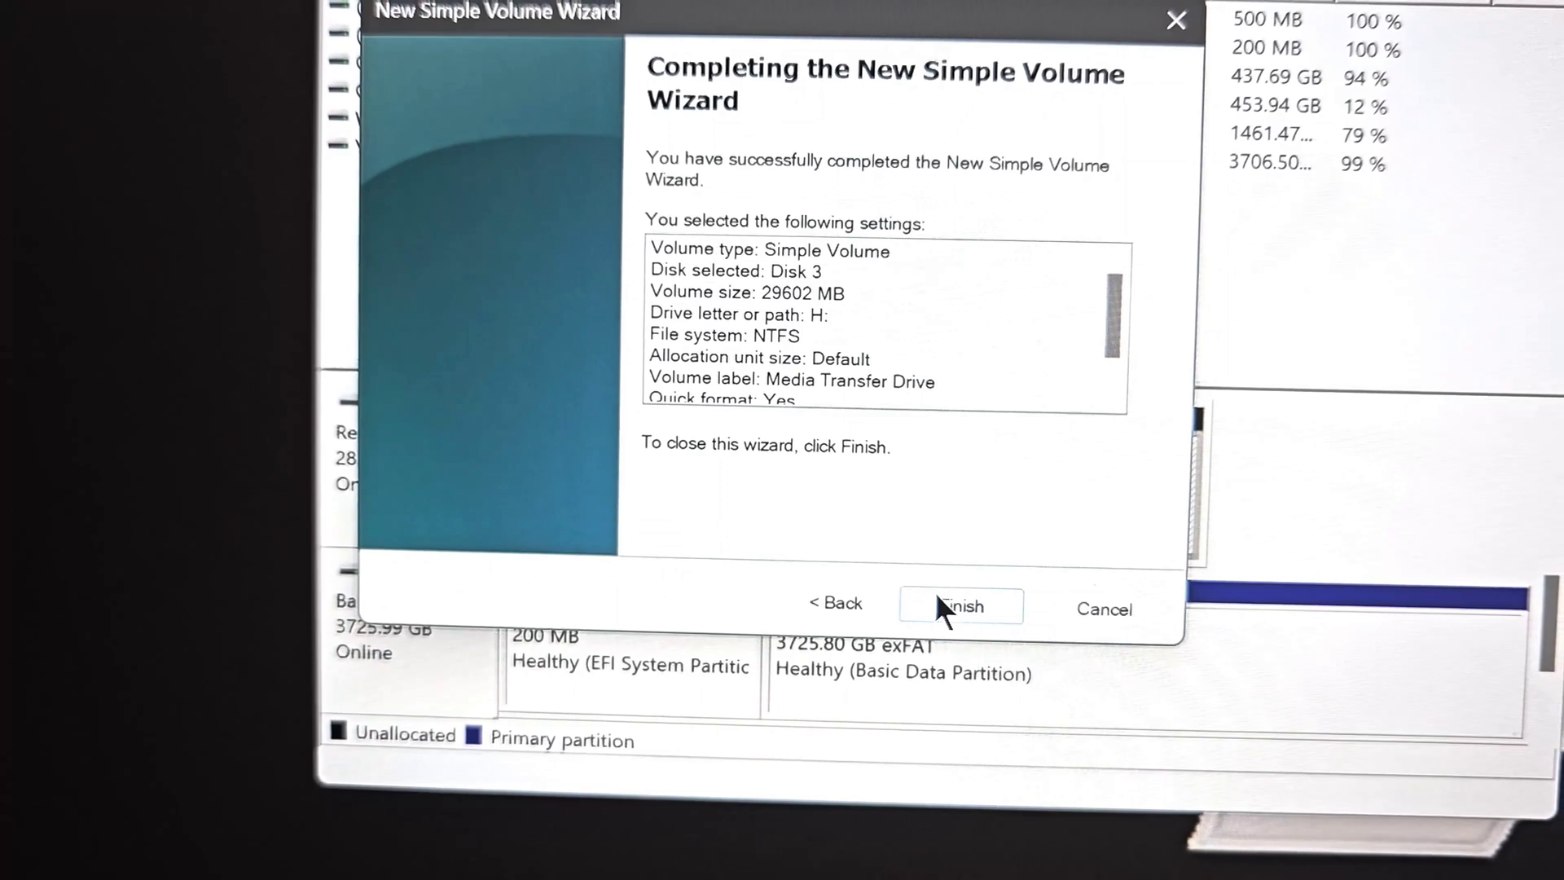
click(960, 605)
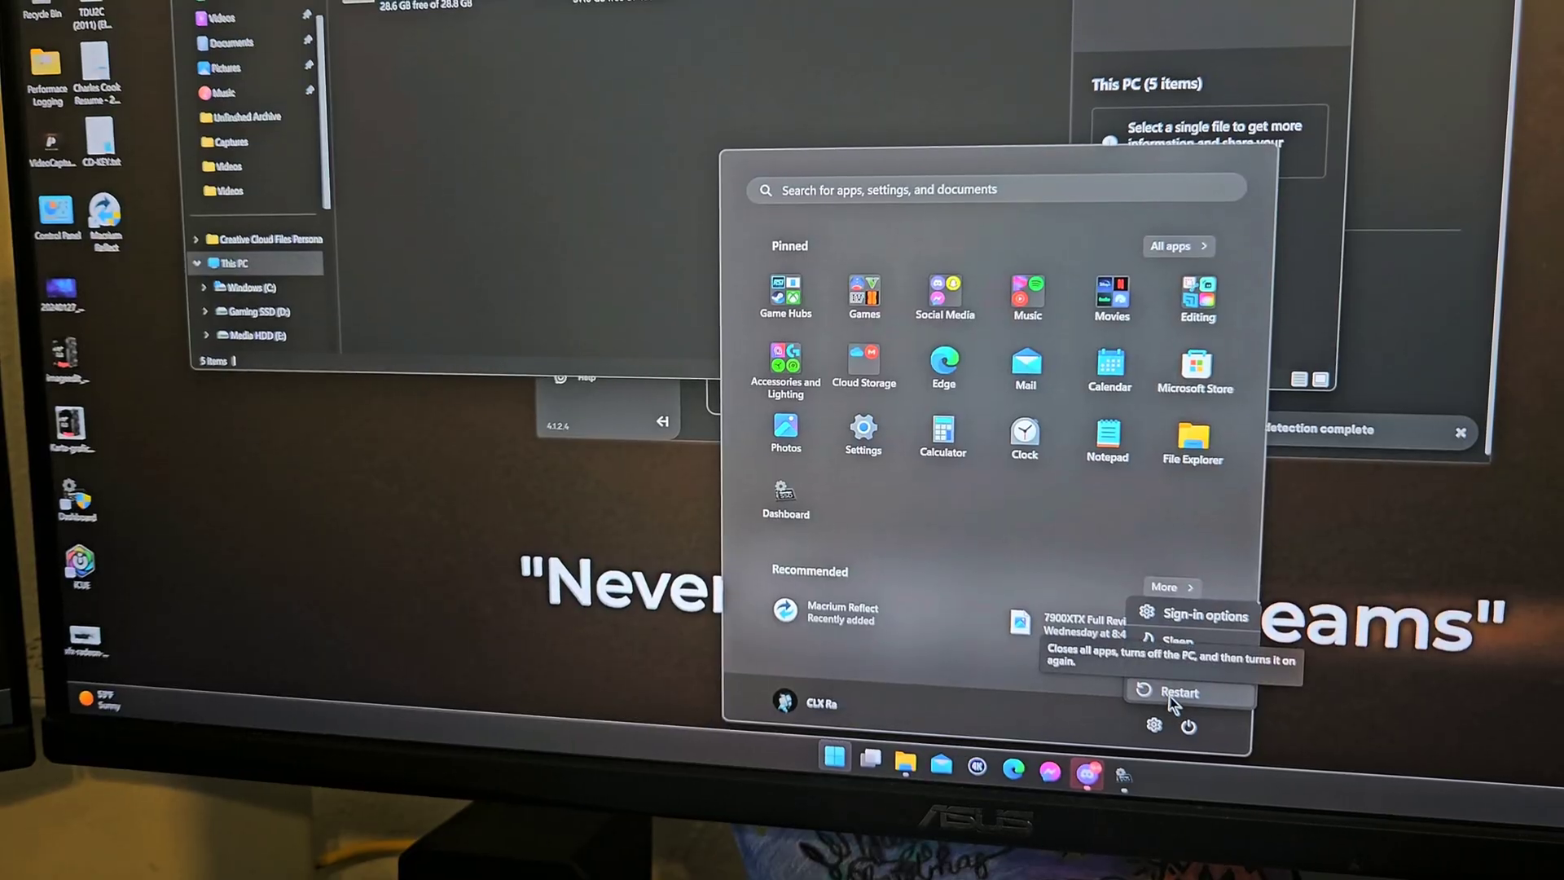
Restart the PC from the Start menu's Power options
click(1178, 693)
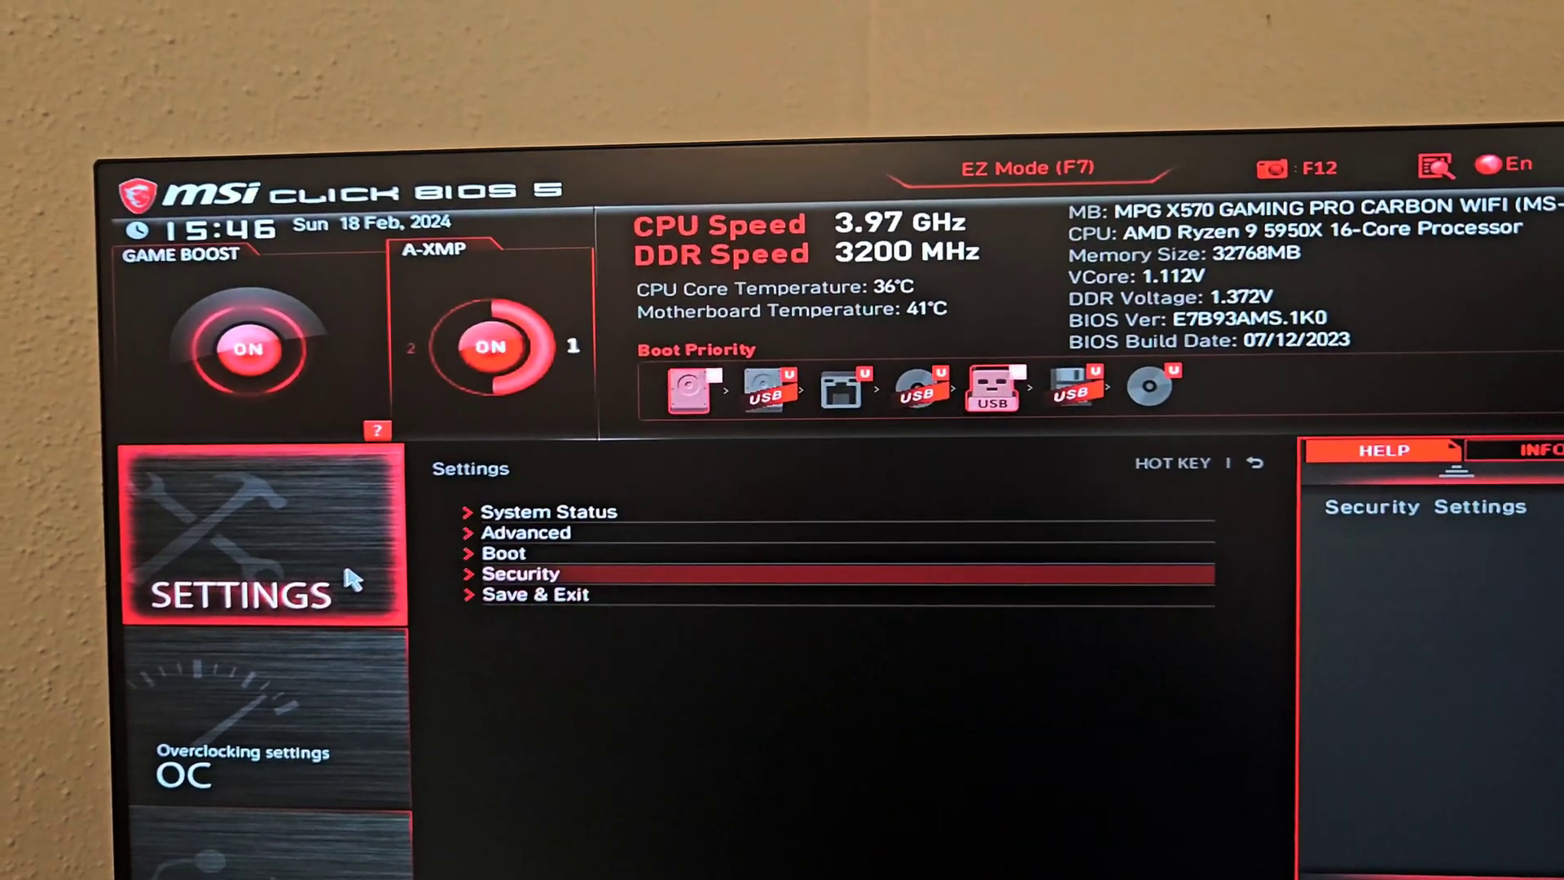
Go to Advanced settings and Secure Erase+ to select the Seagate BarraCuda Q5
click(525, 532)
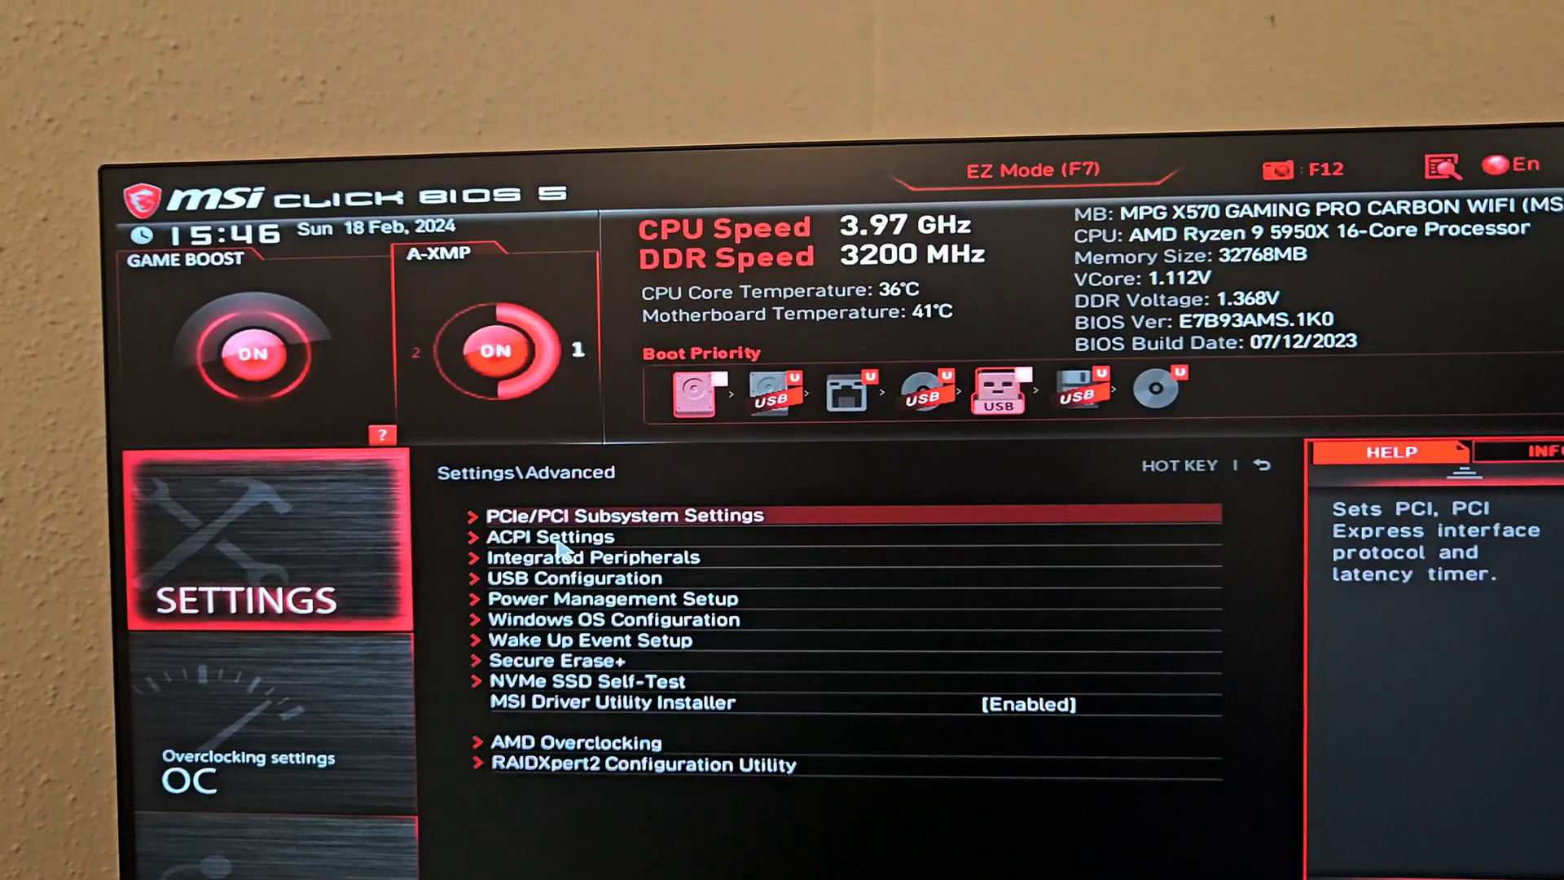
click(583, 667)
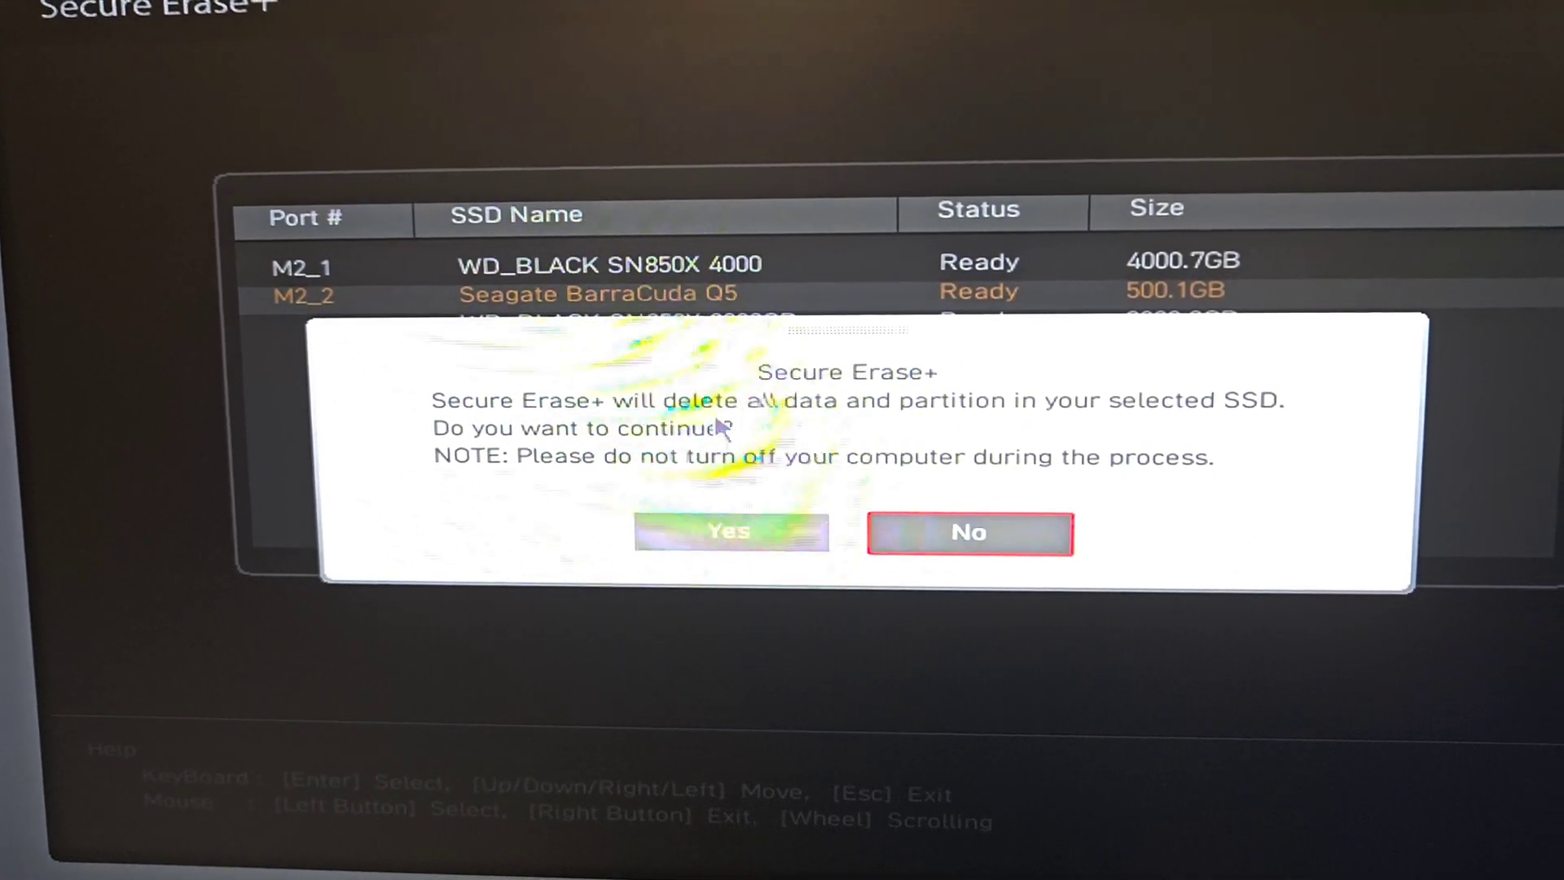
mouse_move(728, 532)
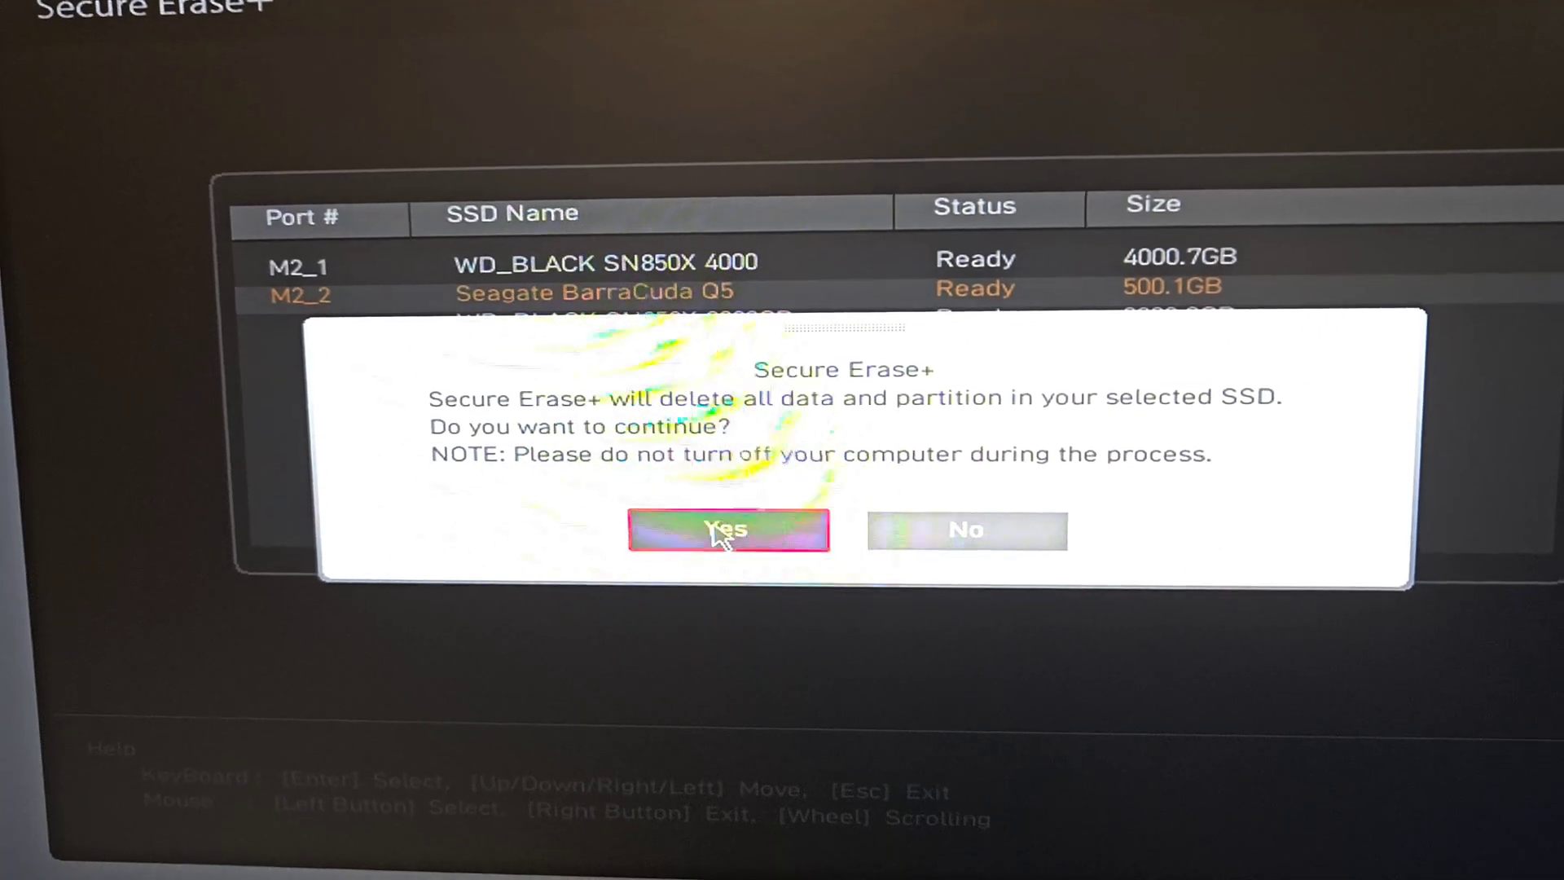
Confirm wiping all data on the BarraCuda Q5 and acknowledge completion to restart
click(728, 530)
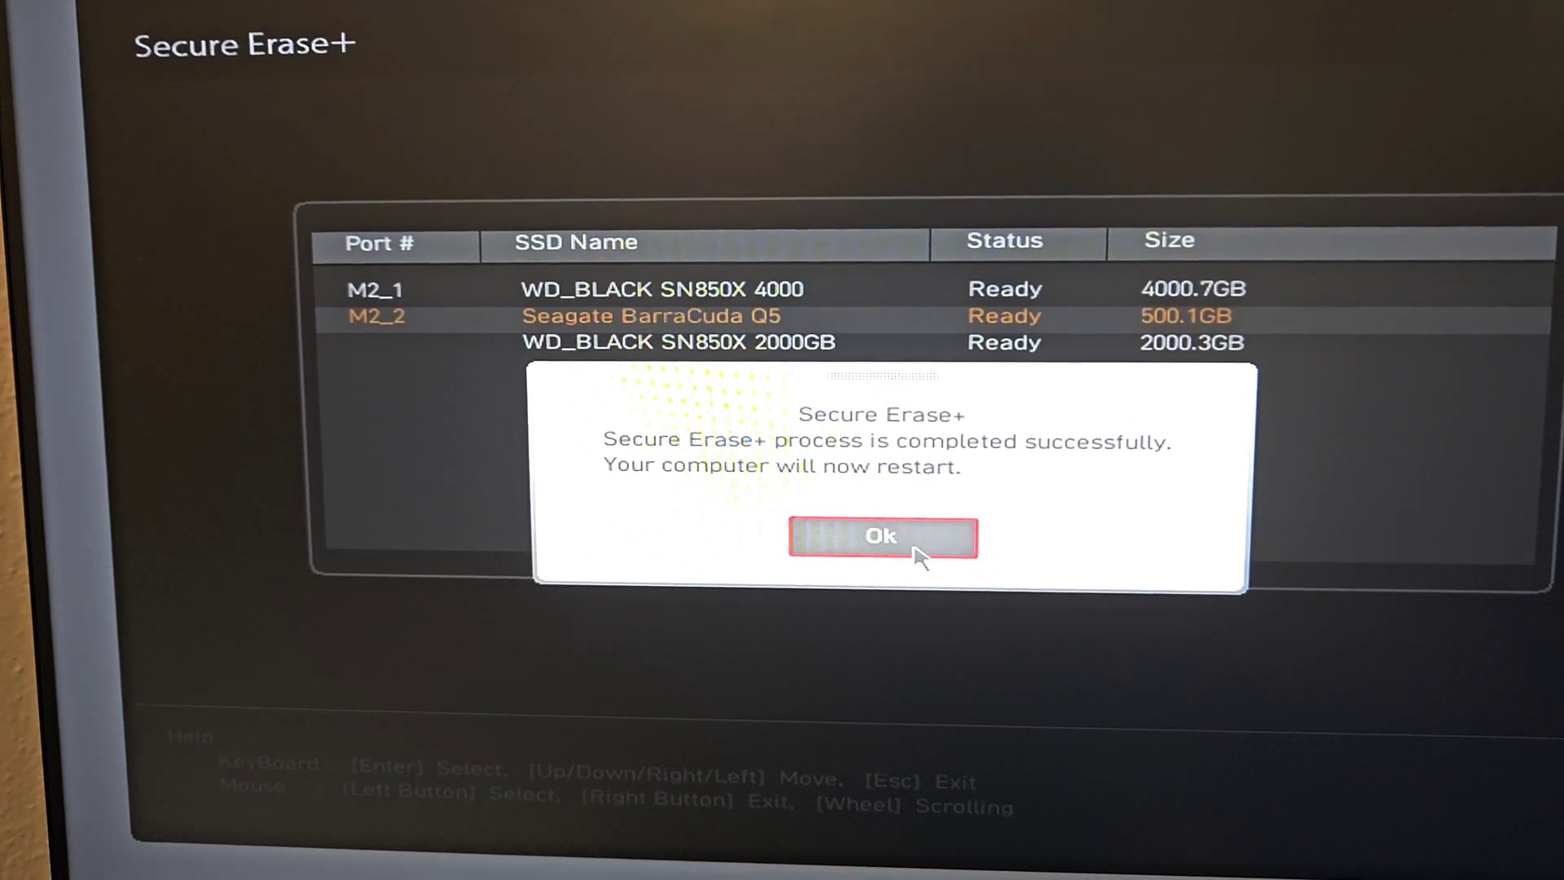
click(881, 536)
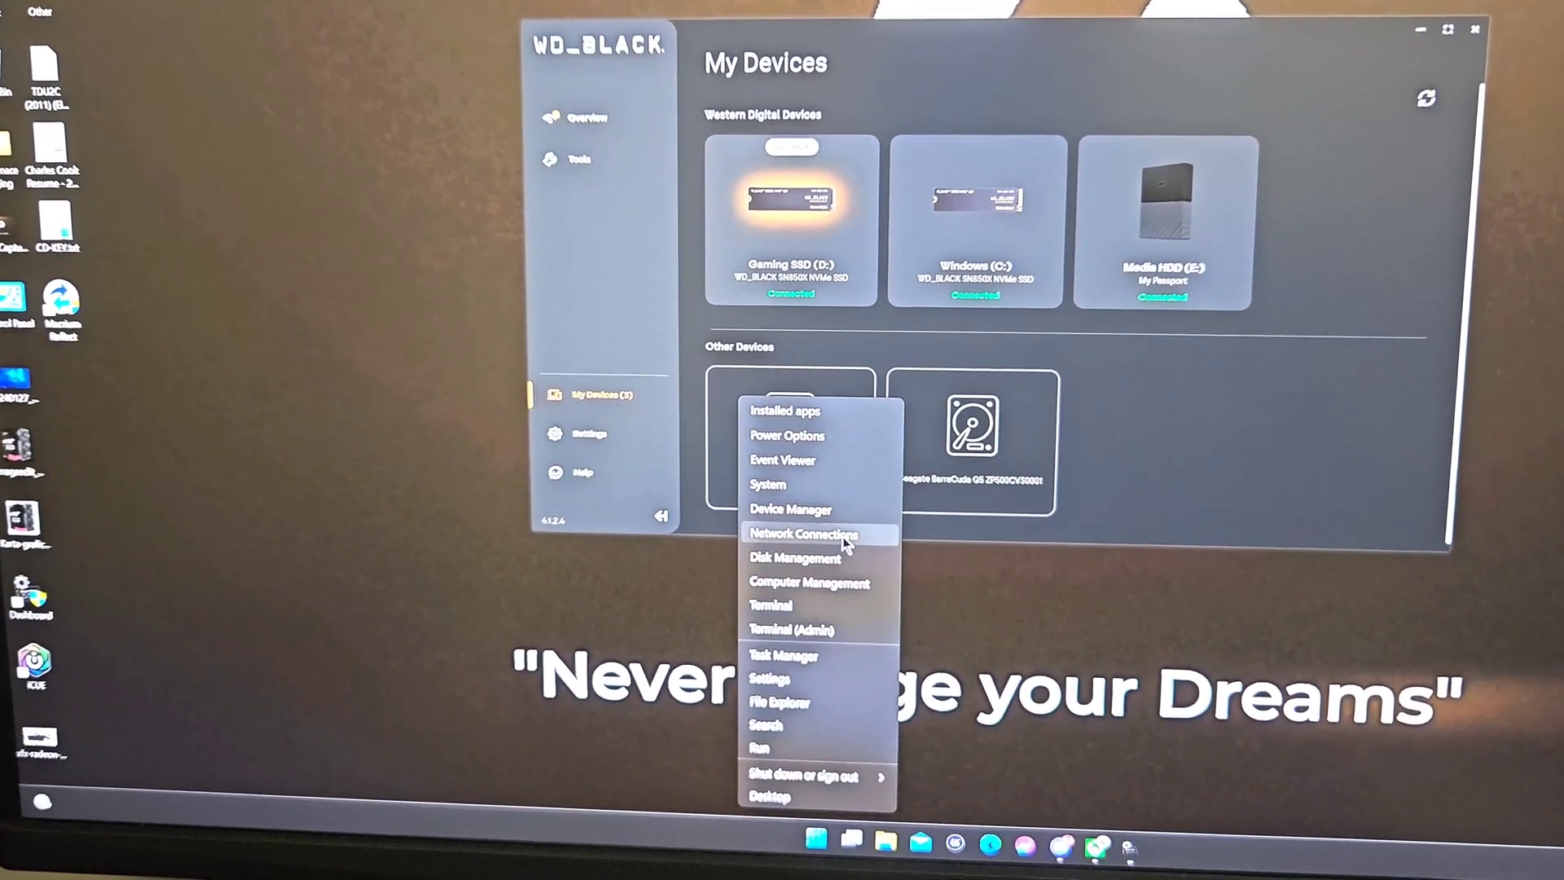
Open Disk Management to see the wiped Disk 1 awaiting initialization
click(796, 557)
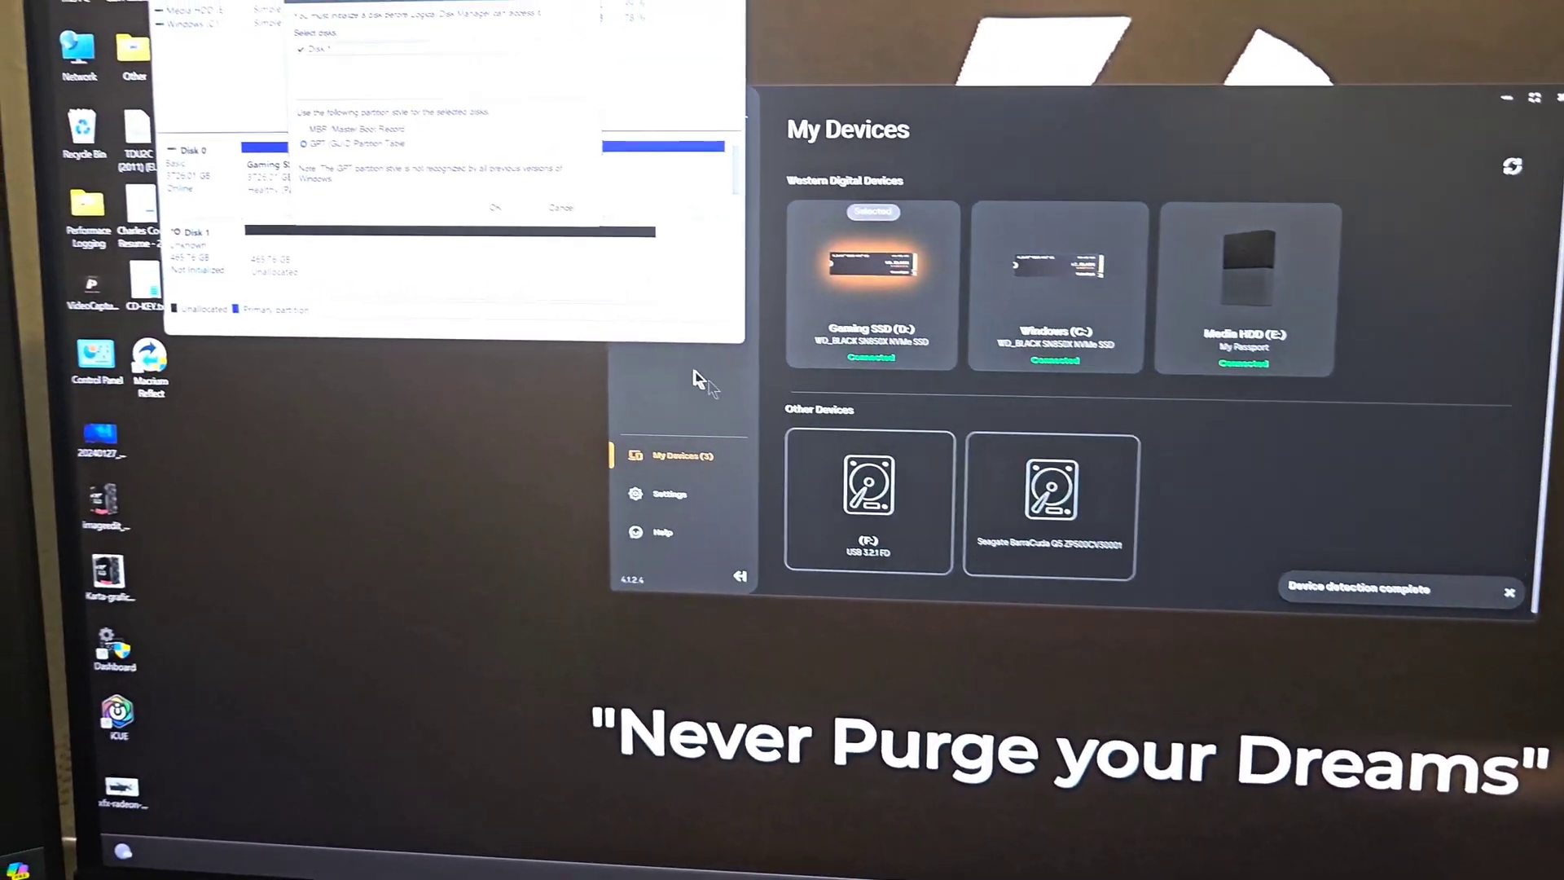